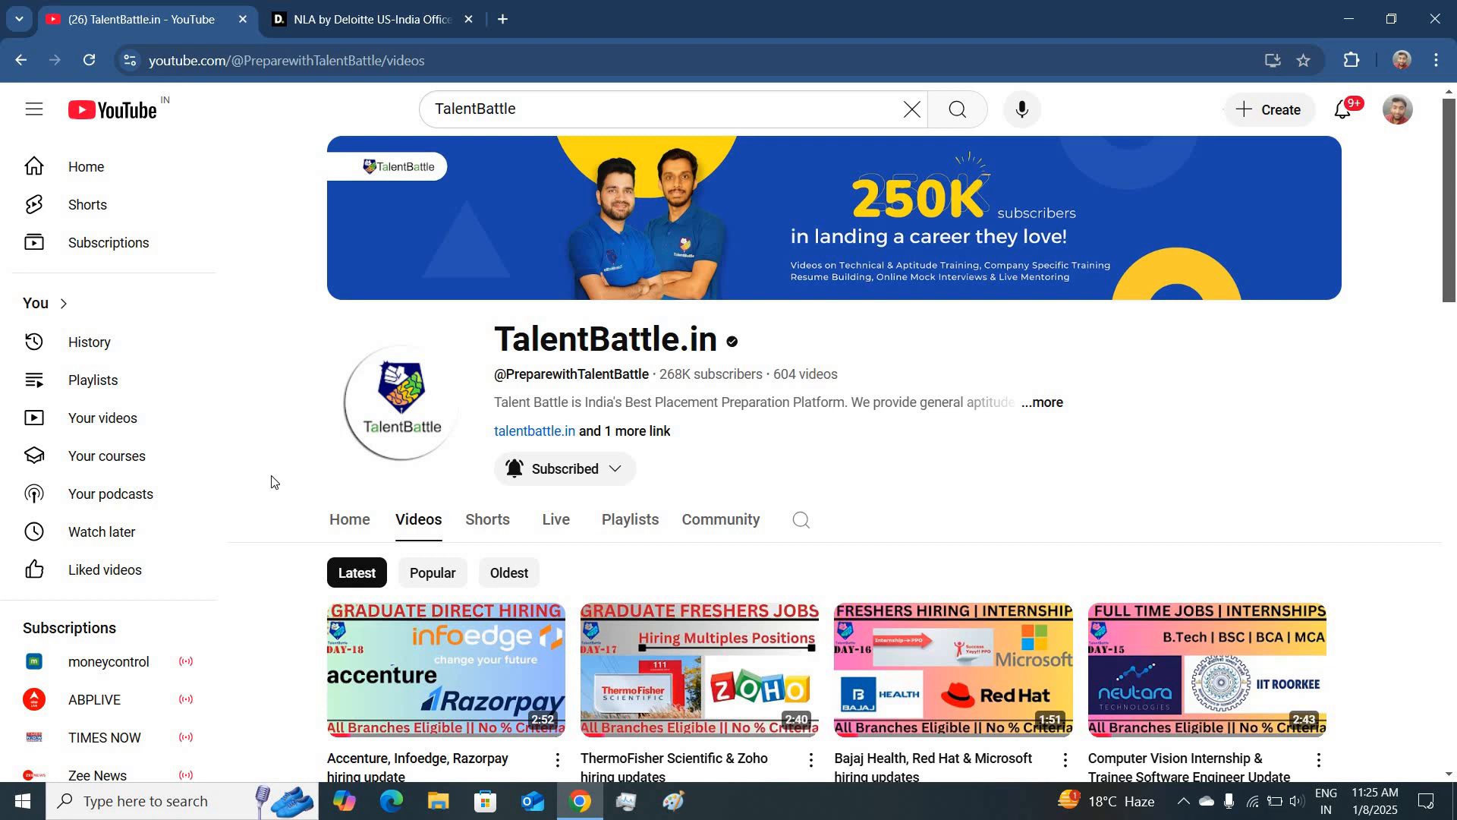
{"action": "mouse_move", "coordinate": [304, 292]}
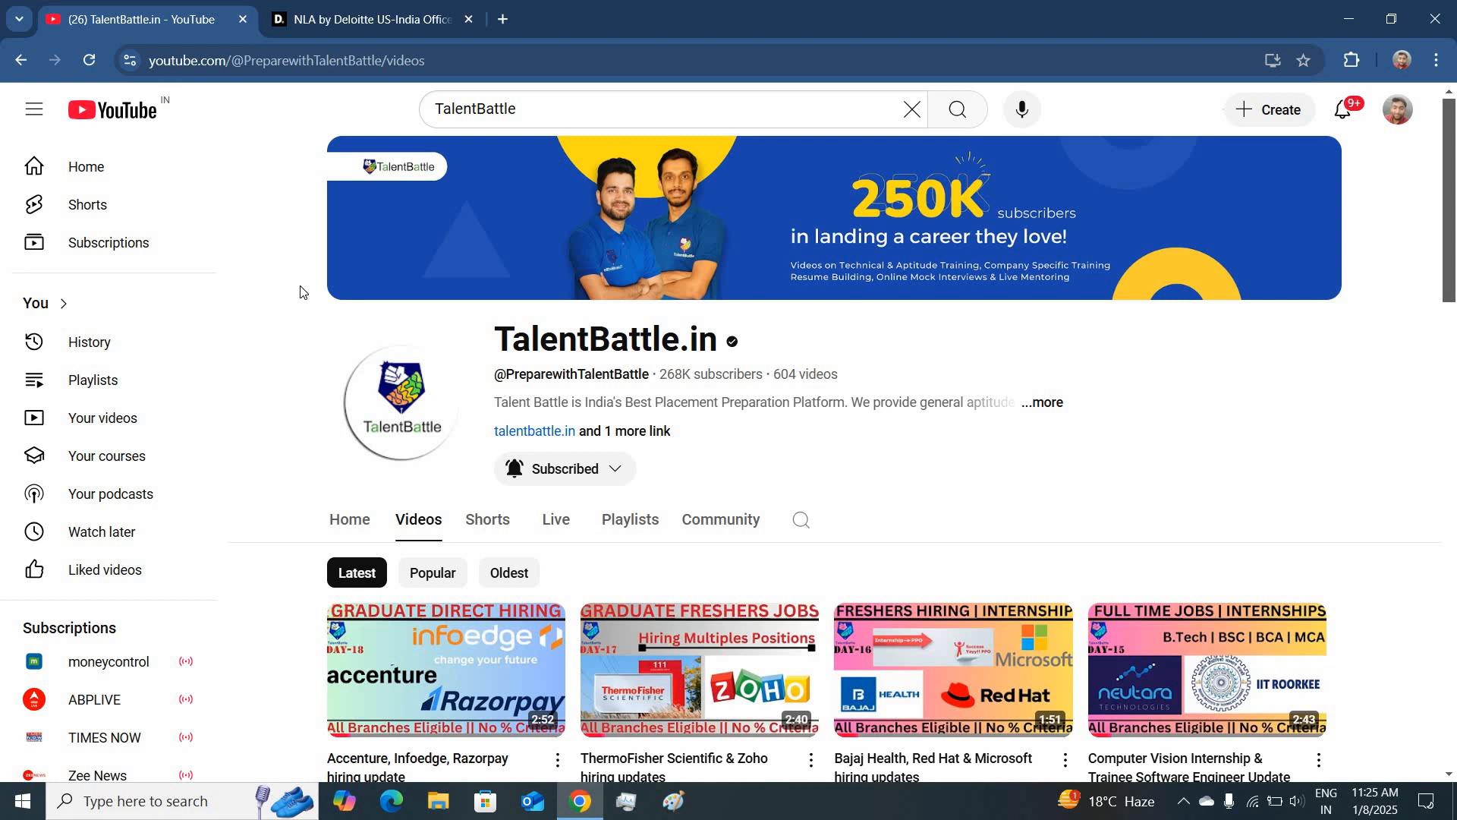
Switch to the Deloitte Gateway 2 Engineering hiring page from the current tab.
{"action": "scroll", "scroll_direction": "down", "scroll_amount": 3}
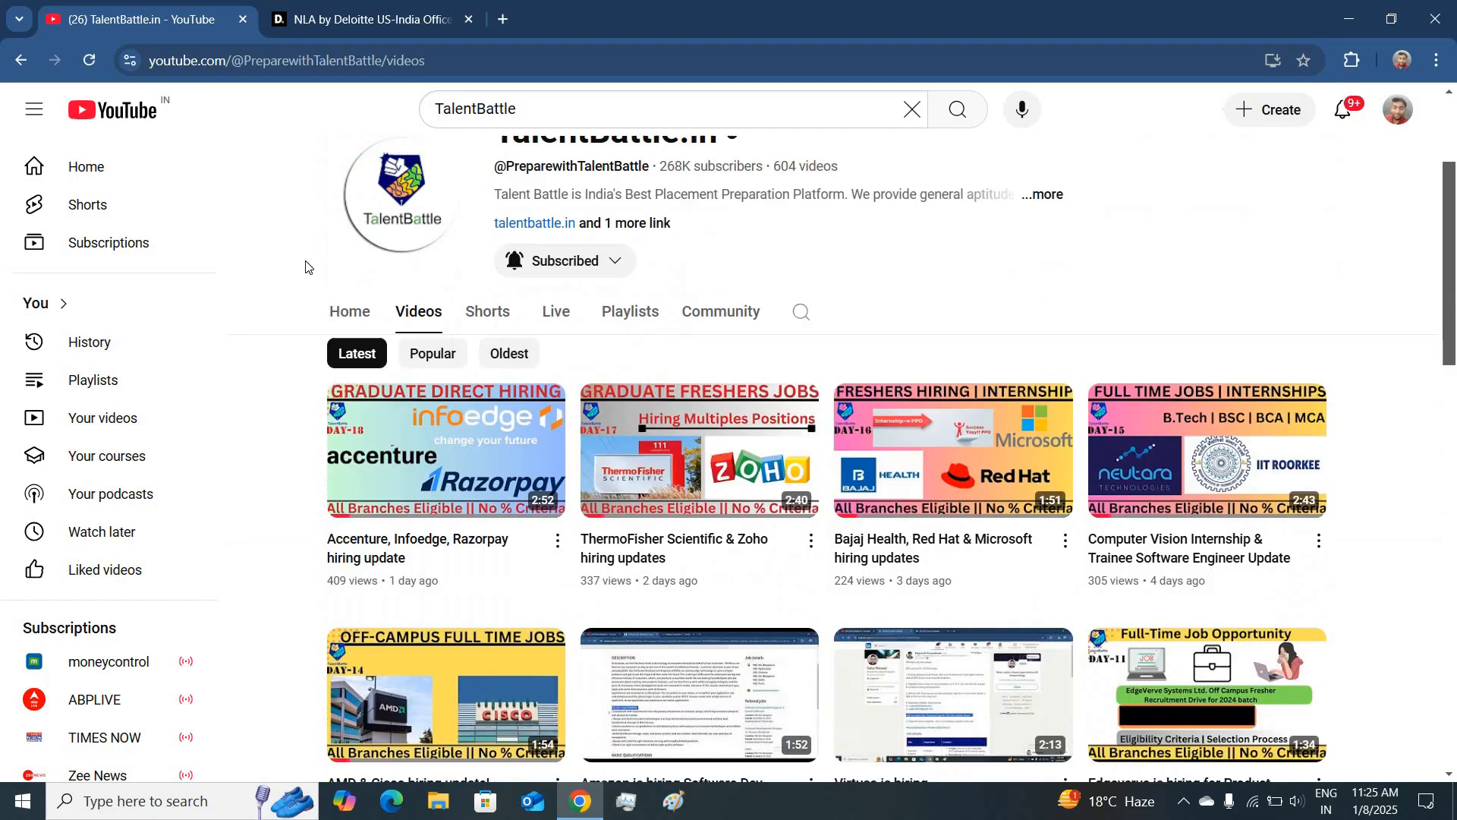
{"action": "scroll", "scroll_direction": "down", "scroll_amount": 3}
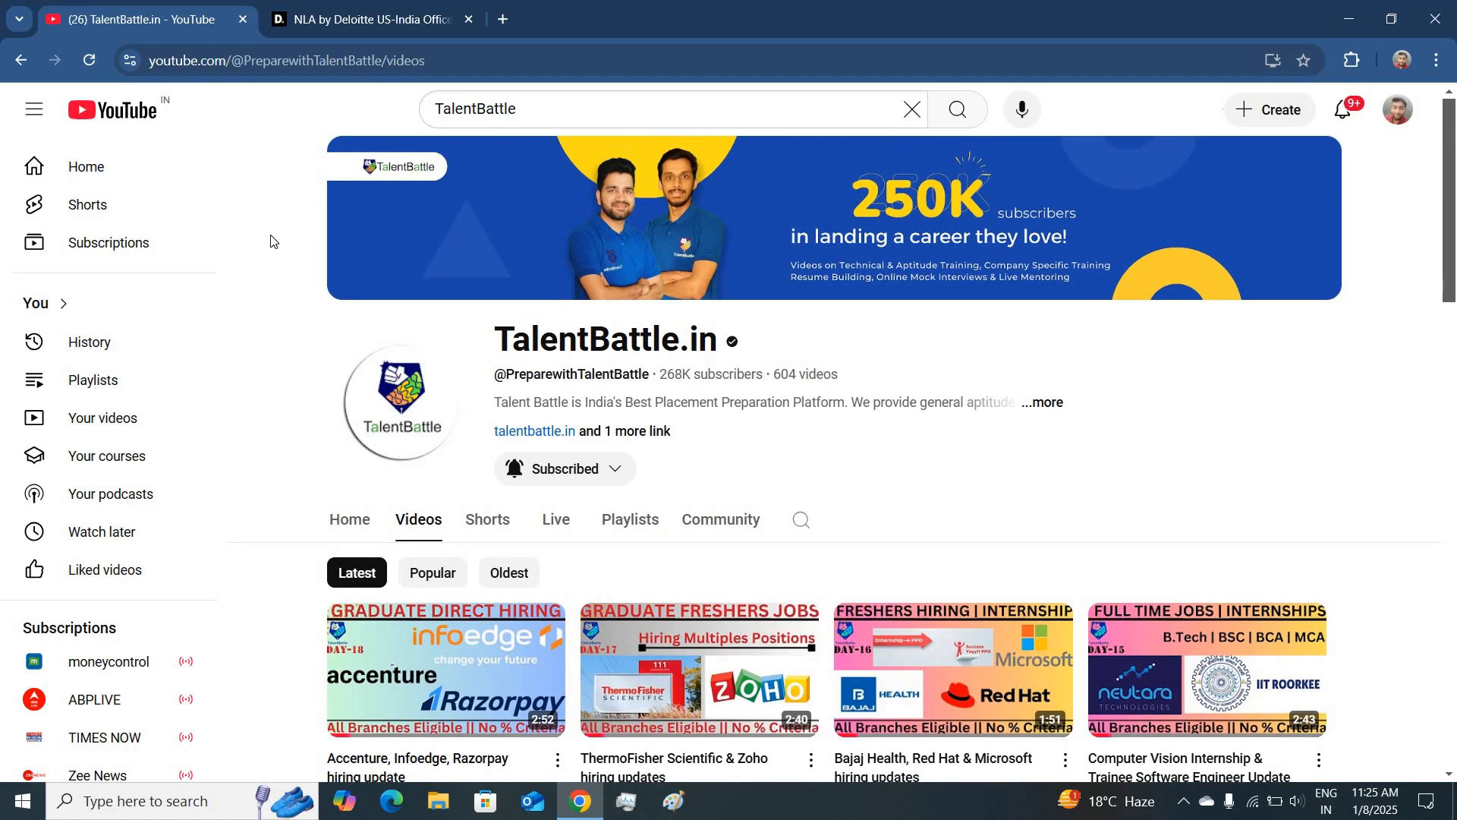
{"action": "left_click", "coordinate": [367, 18]}
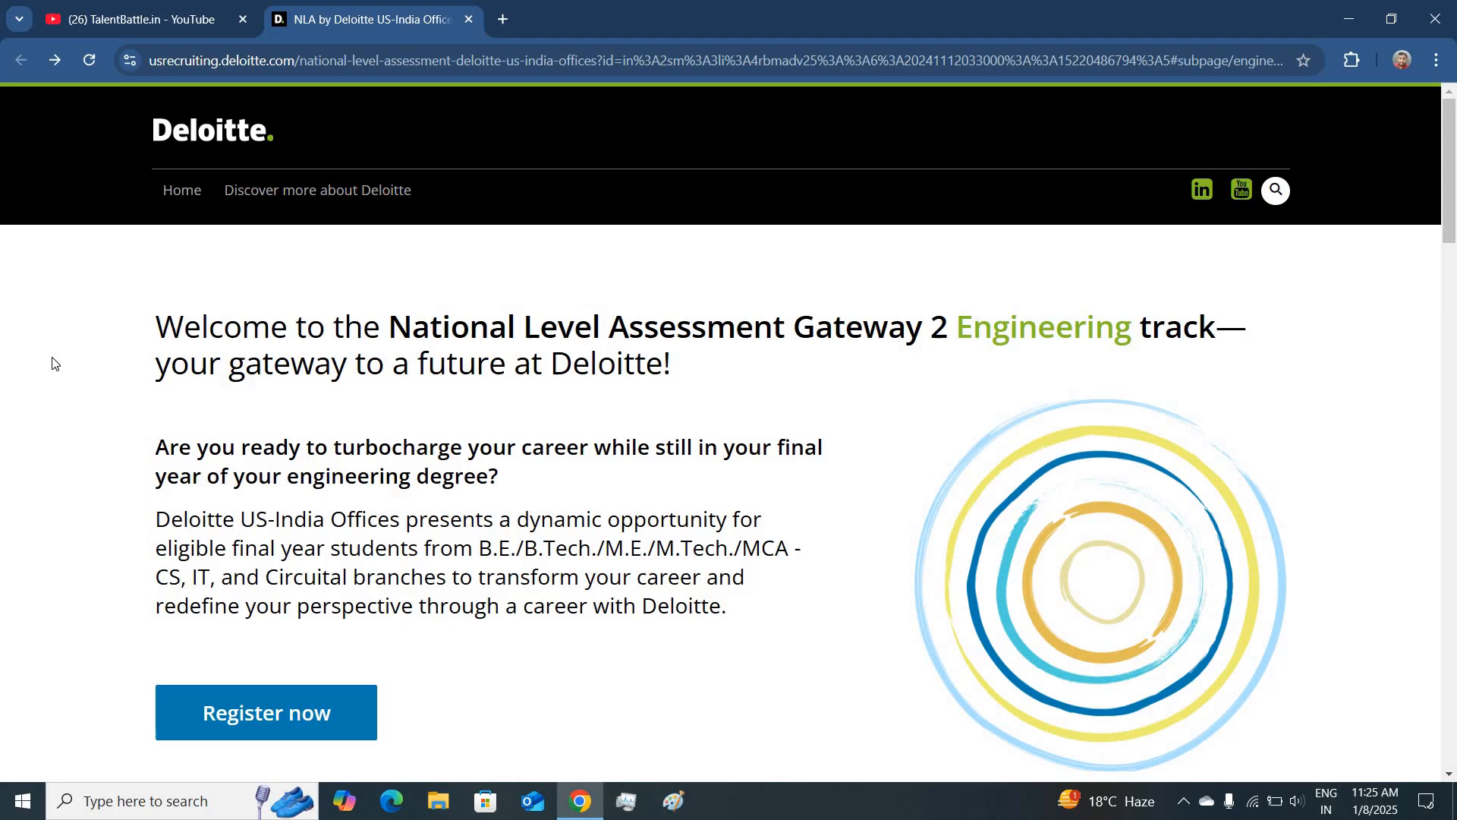
{"action": "mouse_move", "coordinate": [73, 361]}
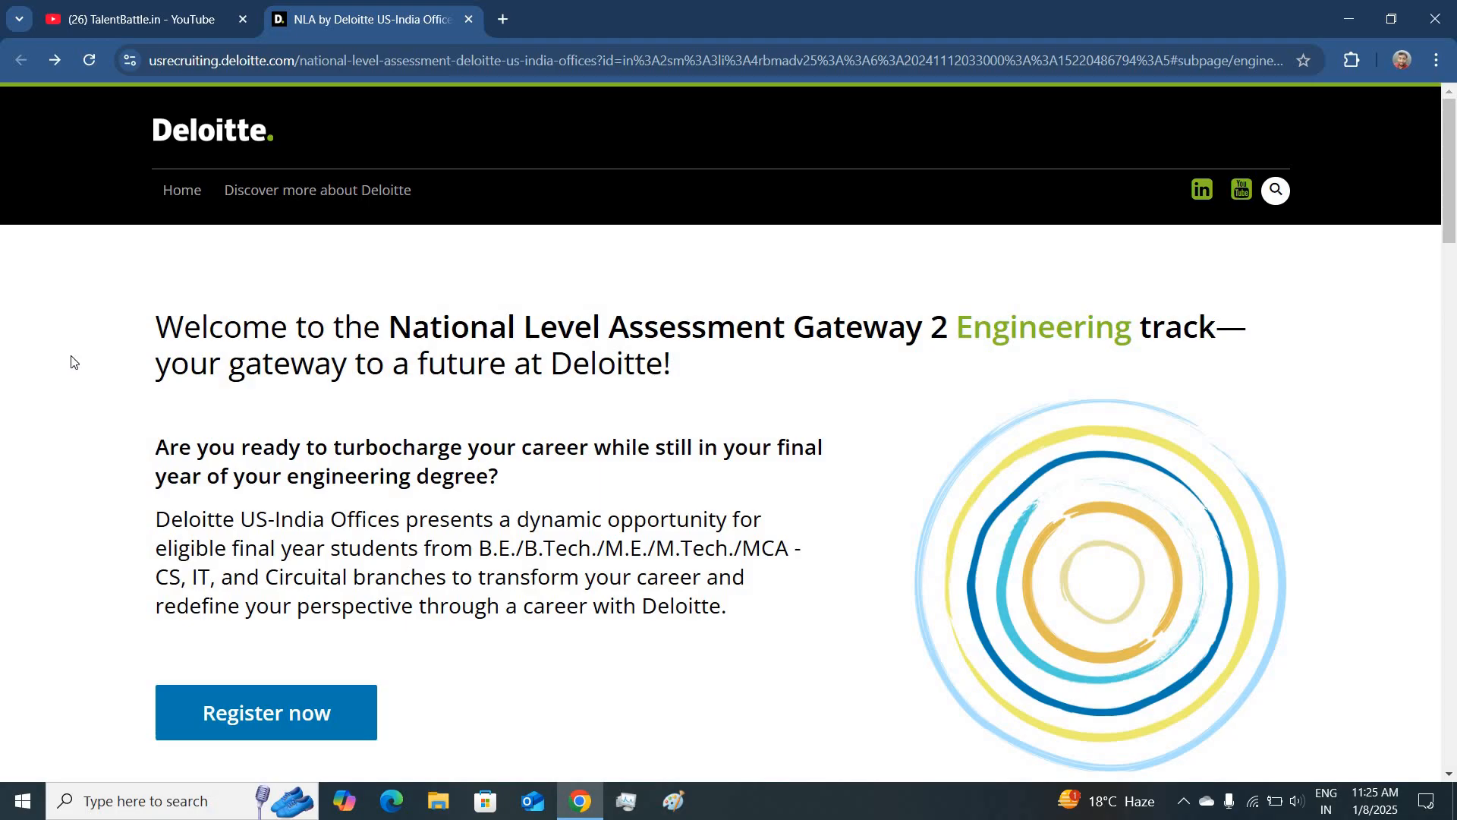
Highlight the B.Tech and M.Tech degree bullets under 'Qualification required and eligibility'.
{"action": "scroll", "scroll_direction": "down", "scroll_amount": 3}
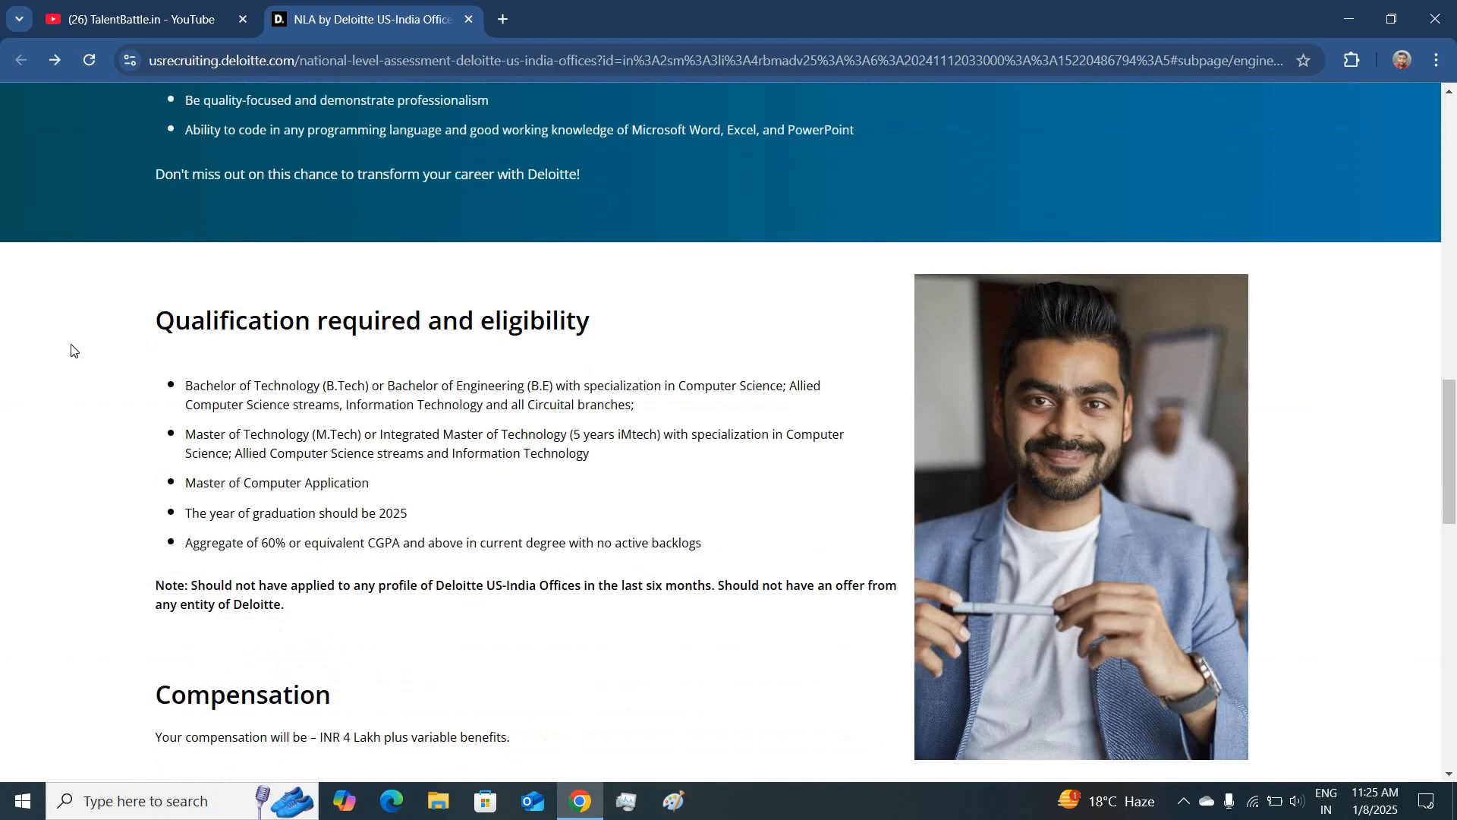
{"action": "scroll", "scroll_direction": "down", "scroll_amount": 3}
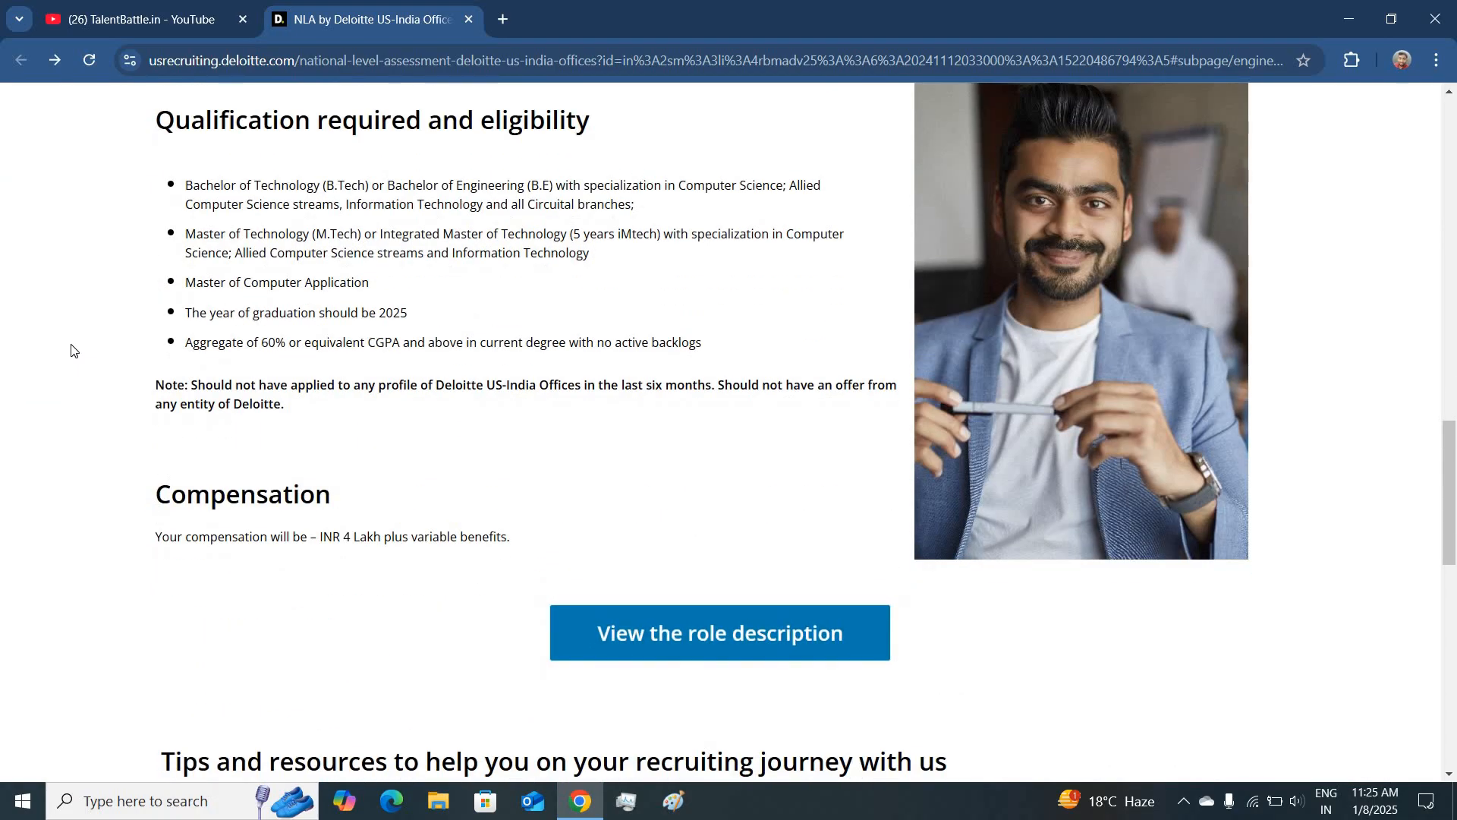
{"action": "mouse_move", "coordinate": [182, 190]}
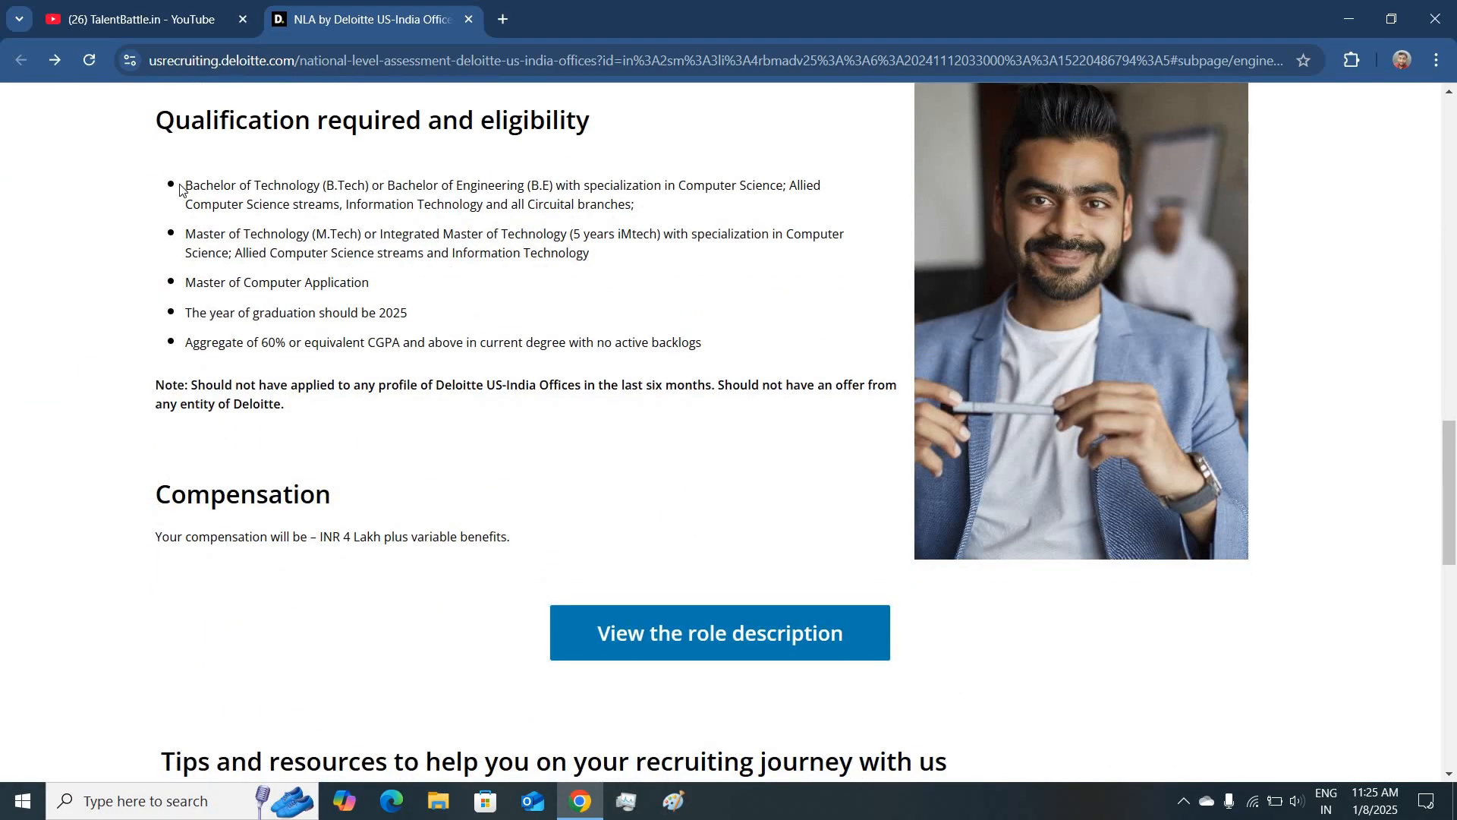
{"action": "left_click_drag", "start_coordinate": [184, 186], "coordinate": [561, 253]}
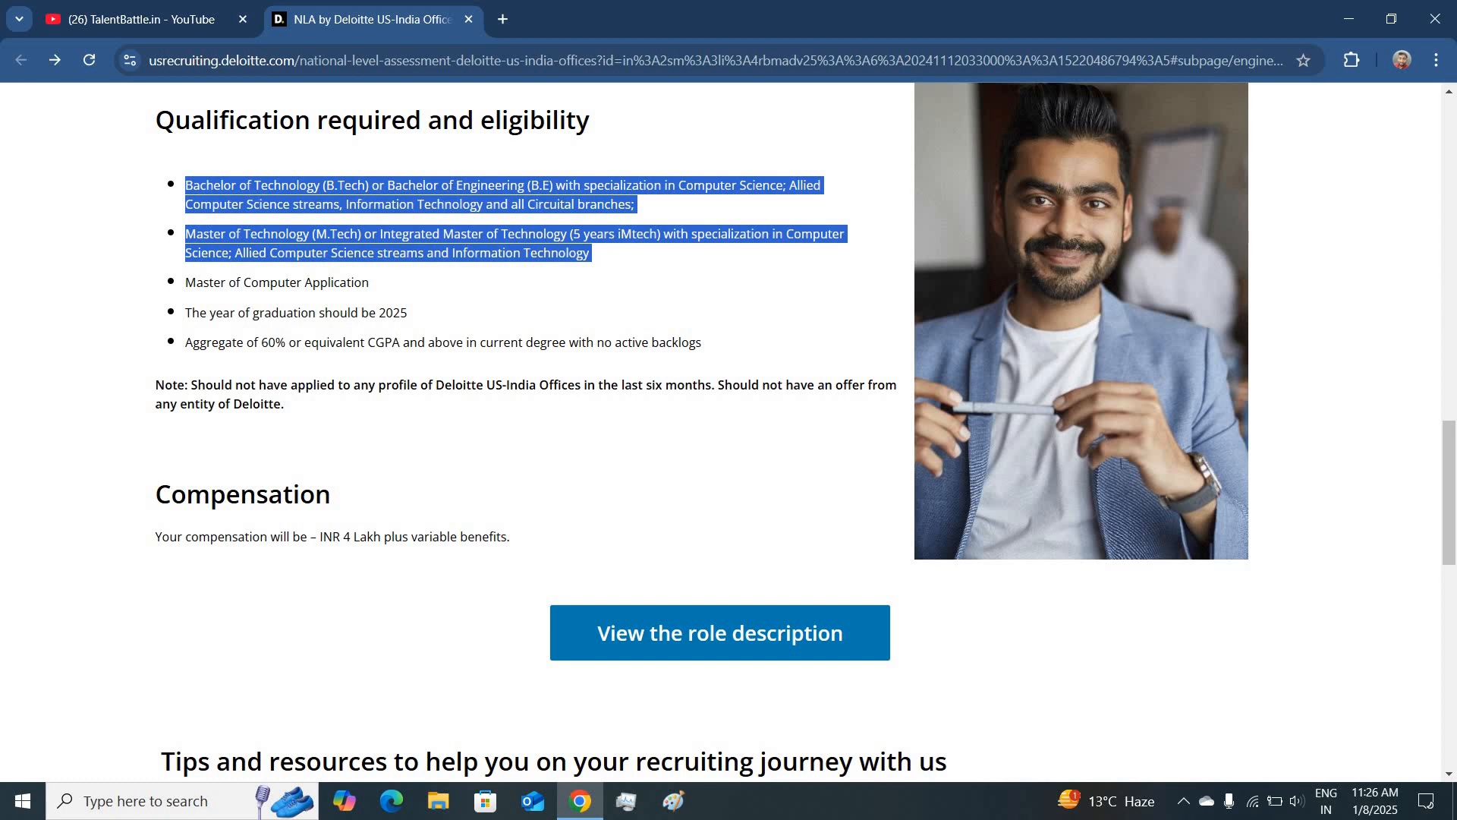
{"action": "mouse_move", "coordinate": [601, 254]}
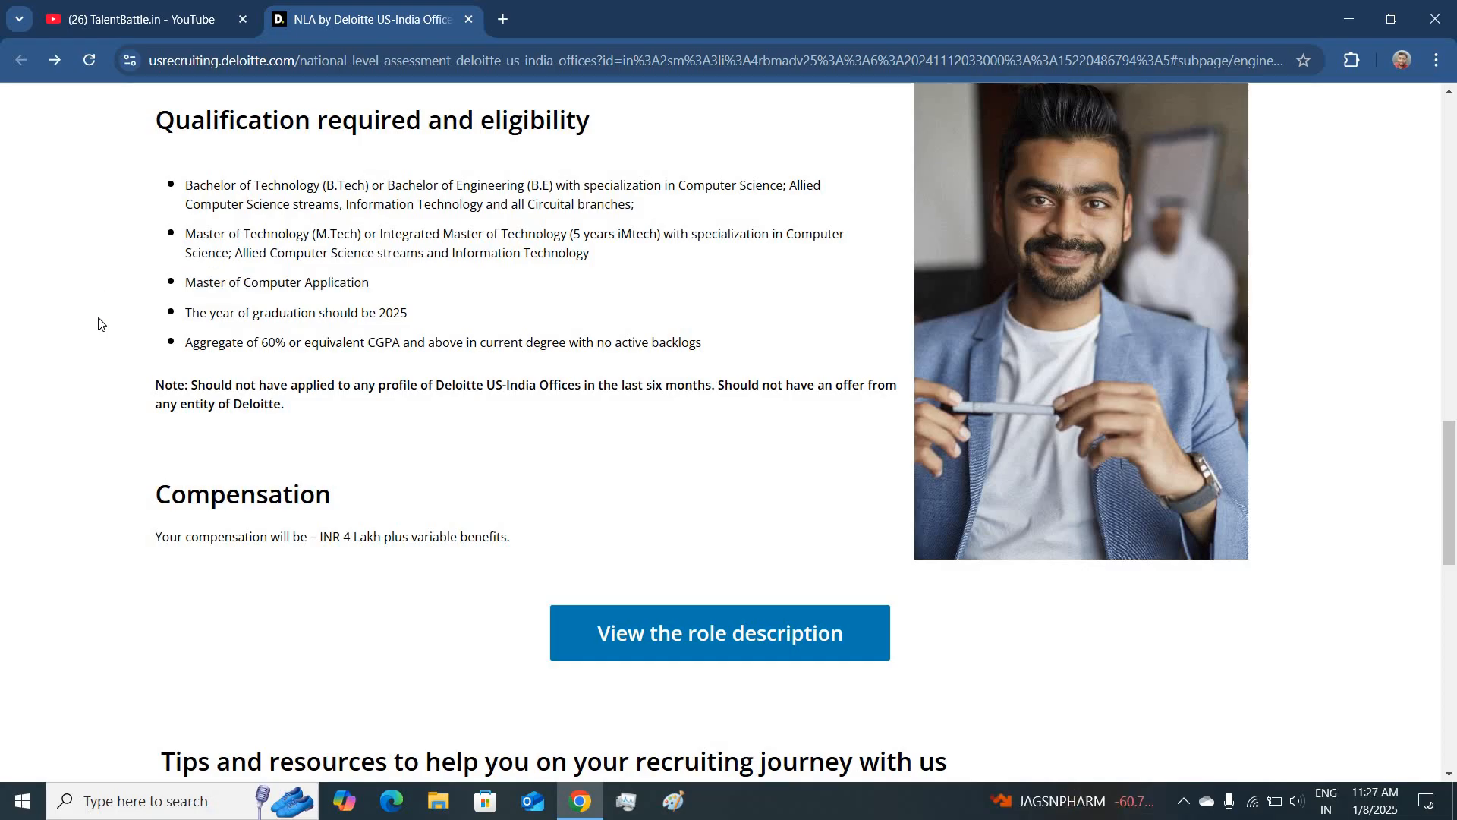
{"action": "mouse_move", "coordinate": [185, 320]}
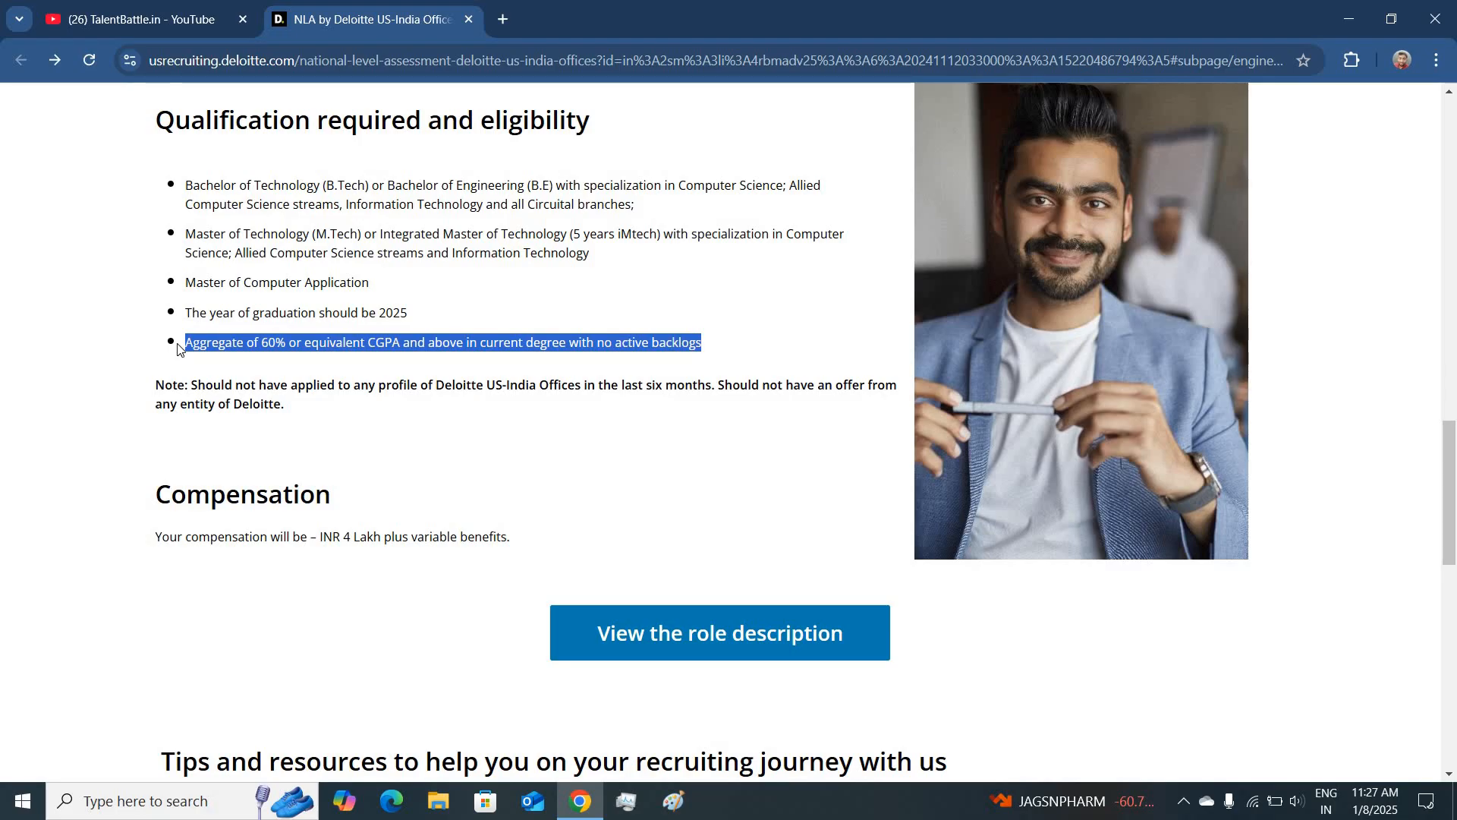
Scroll past Compensation to the Tips and resources section with the Assessment anatomy (Engineering) card.
{"action": "scroll", "scroll_direction": "down", "scroll_amount": 3}
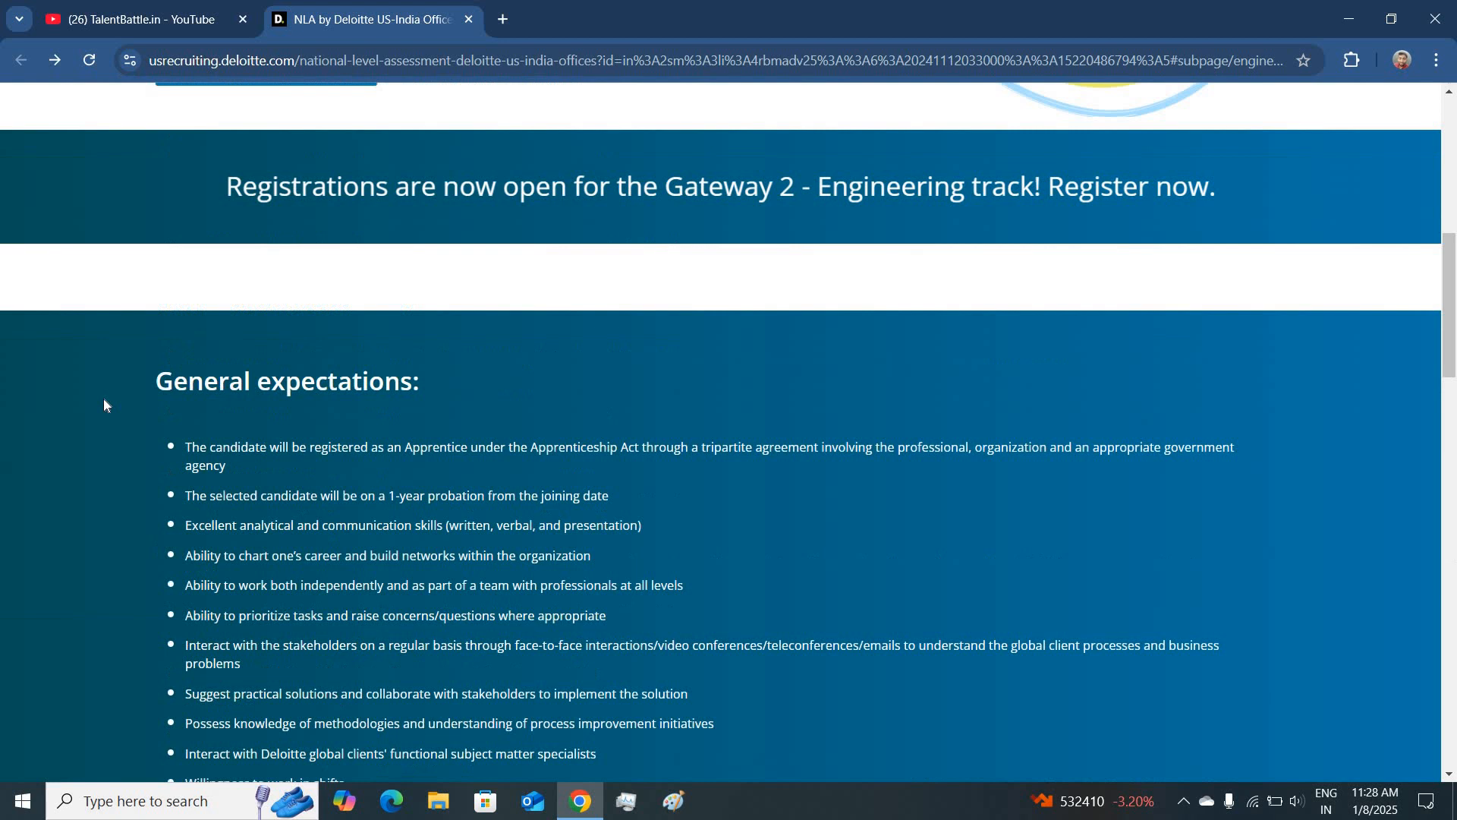
{"action": "scroll", "scroll_direction": "down", "scroll_amount": 3}
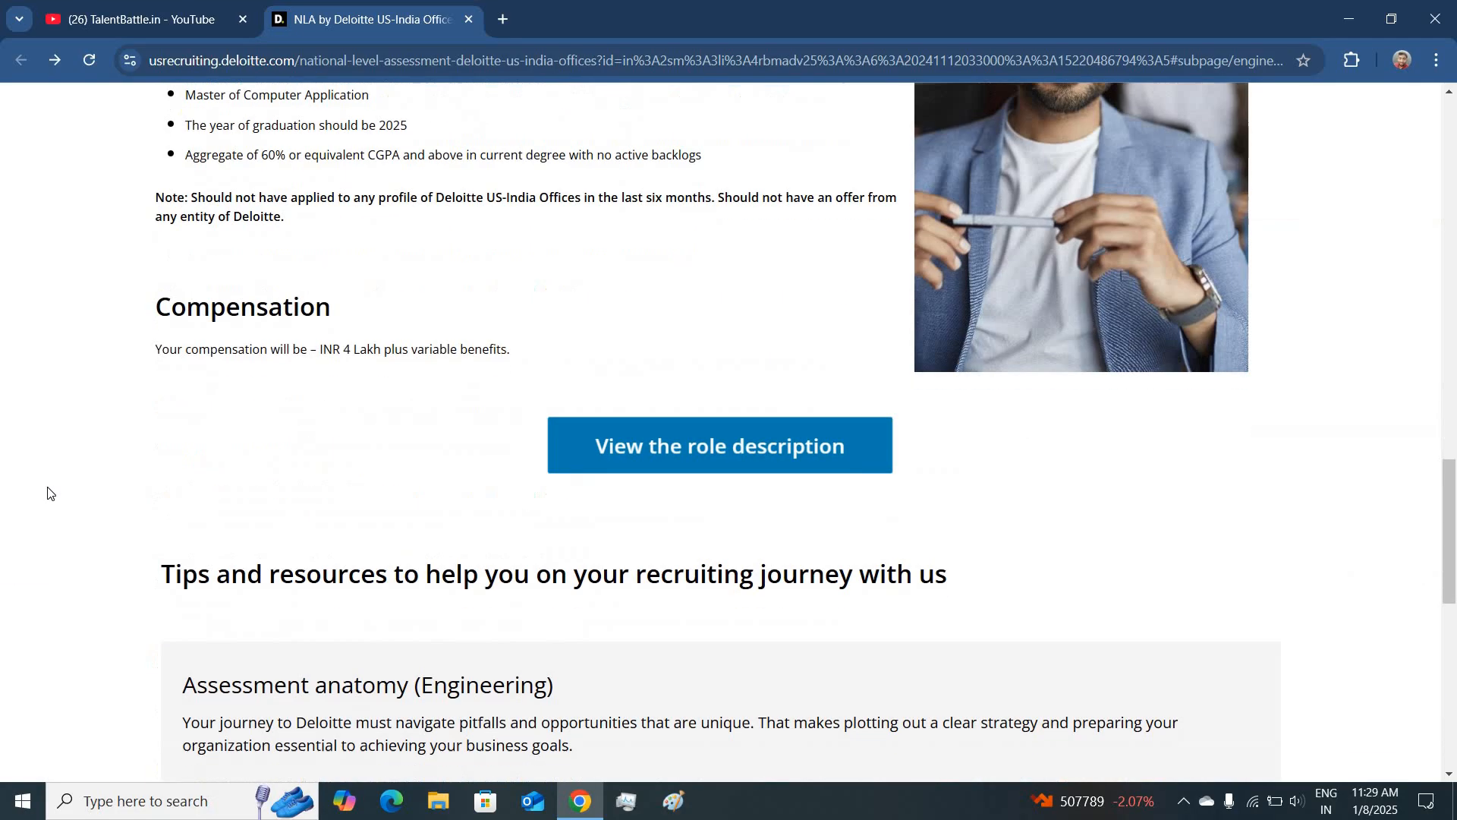
{"action": "scroll", "scroll_direction": "down", "scroll_amount": 3}
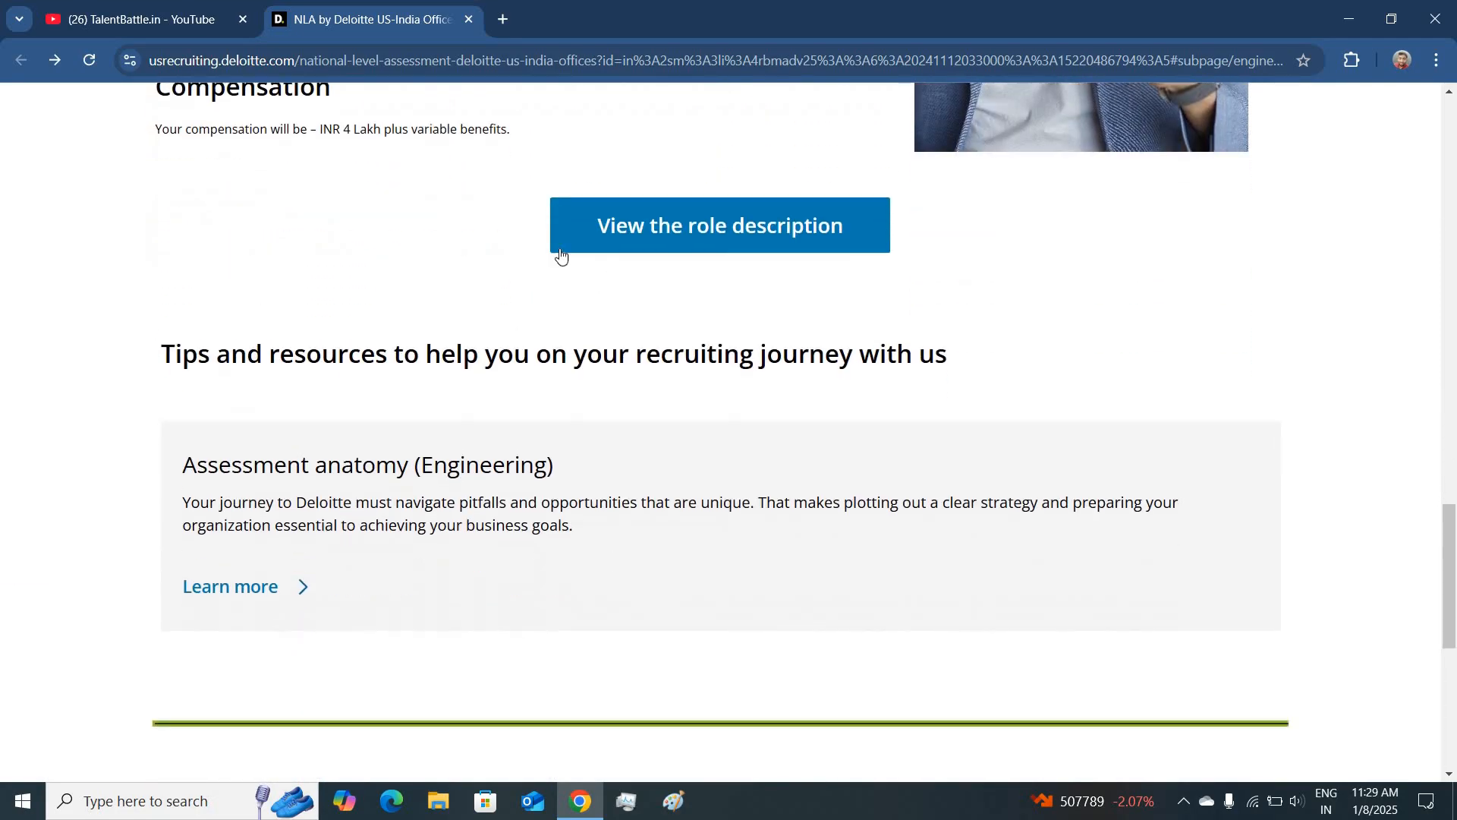
{"action": "left_click", "coordinate": [718, 225]}
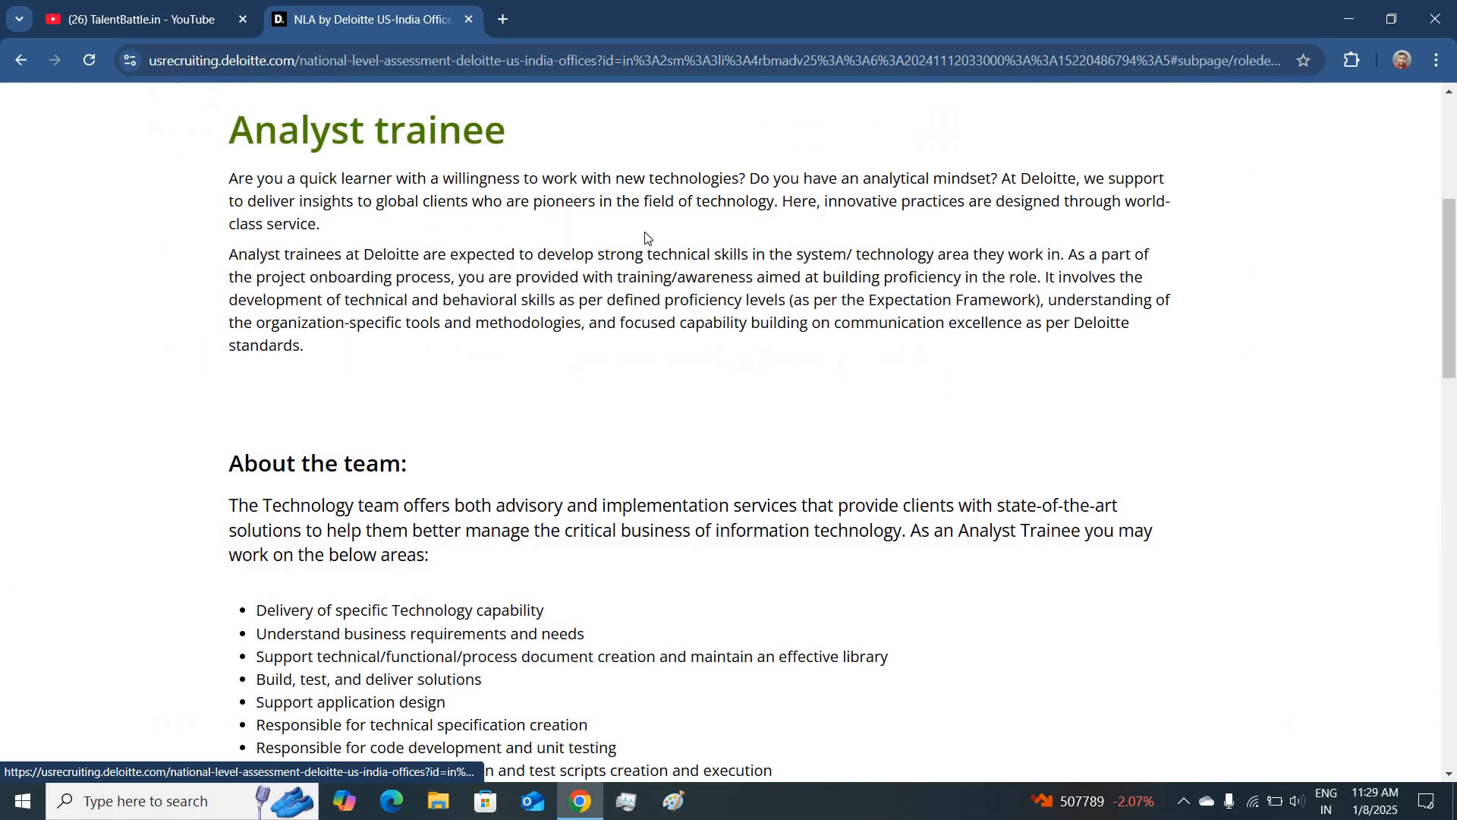
{"action": "mouse_move", "coordinate": [100, 402]}
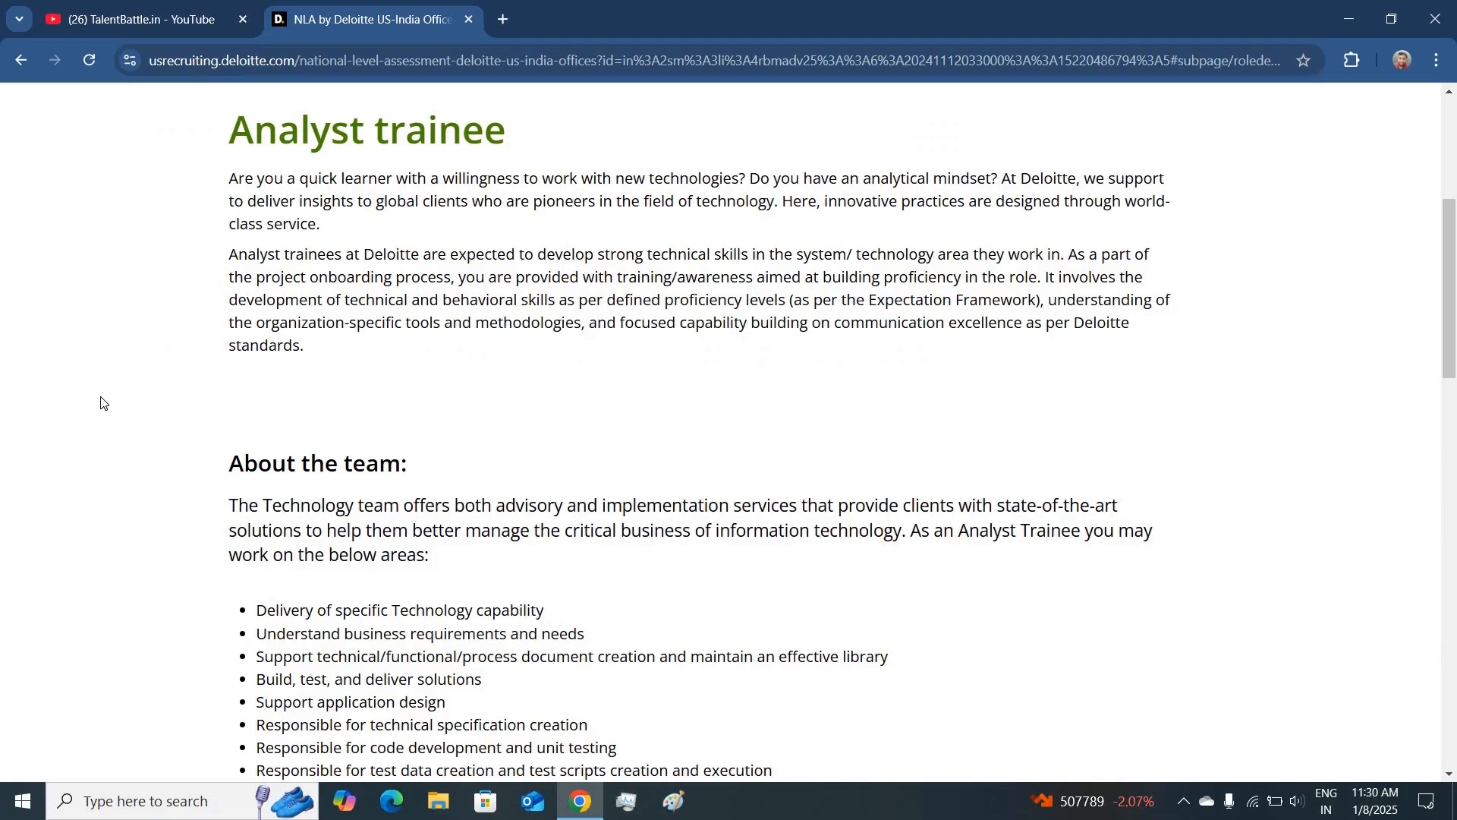
{"action": "scroll", "scroll_direction": "down", "scroll_amount": 3}
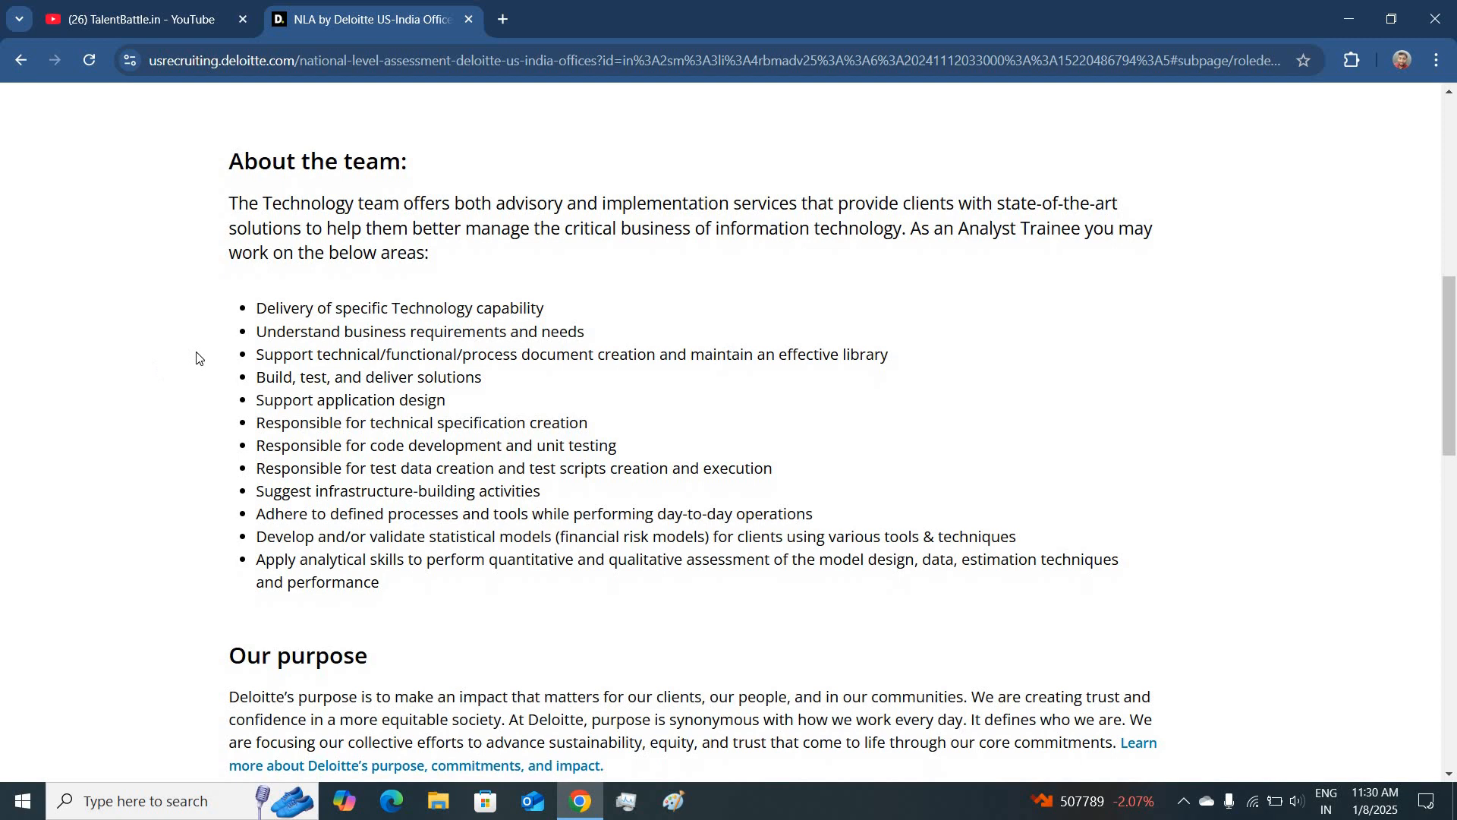
{"action": "scroll", "scroll_direction": "down", "scroll_amount": 3}
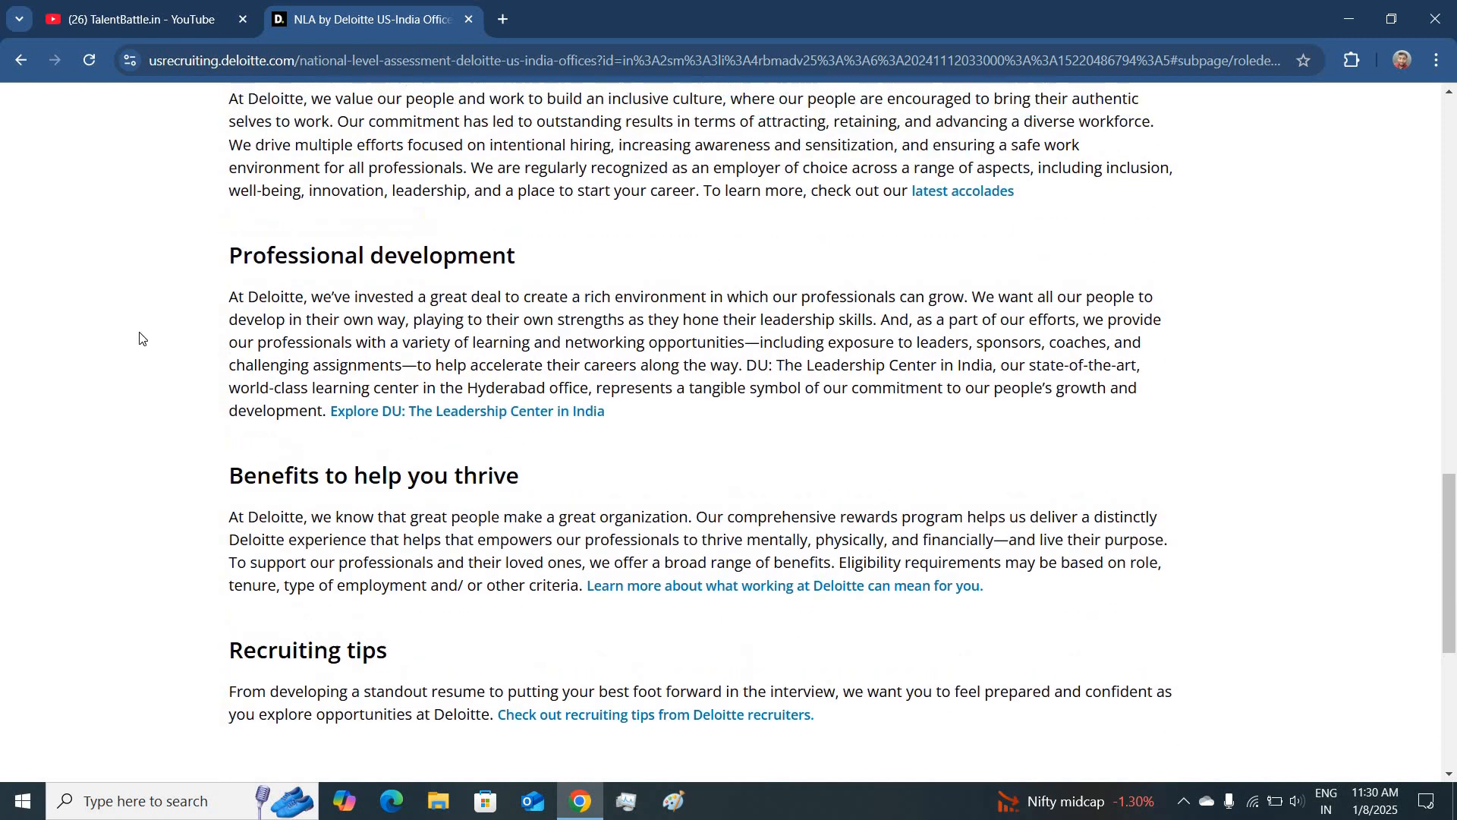
{"action": "scroll", "scroll_direction": "up", "scroll_amount": 3}
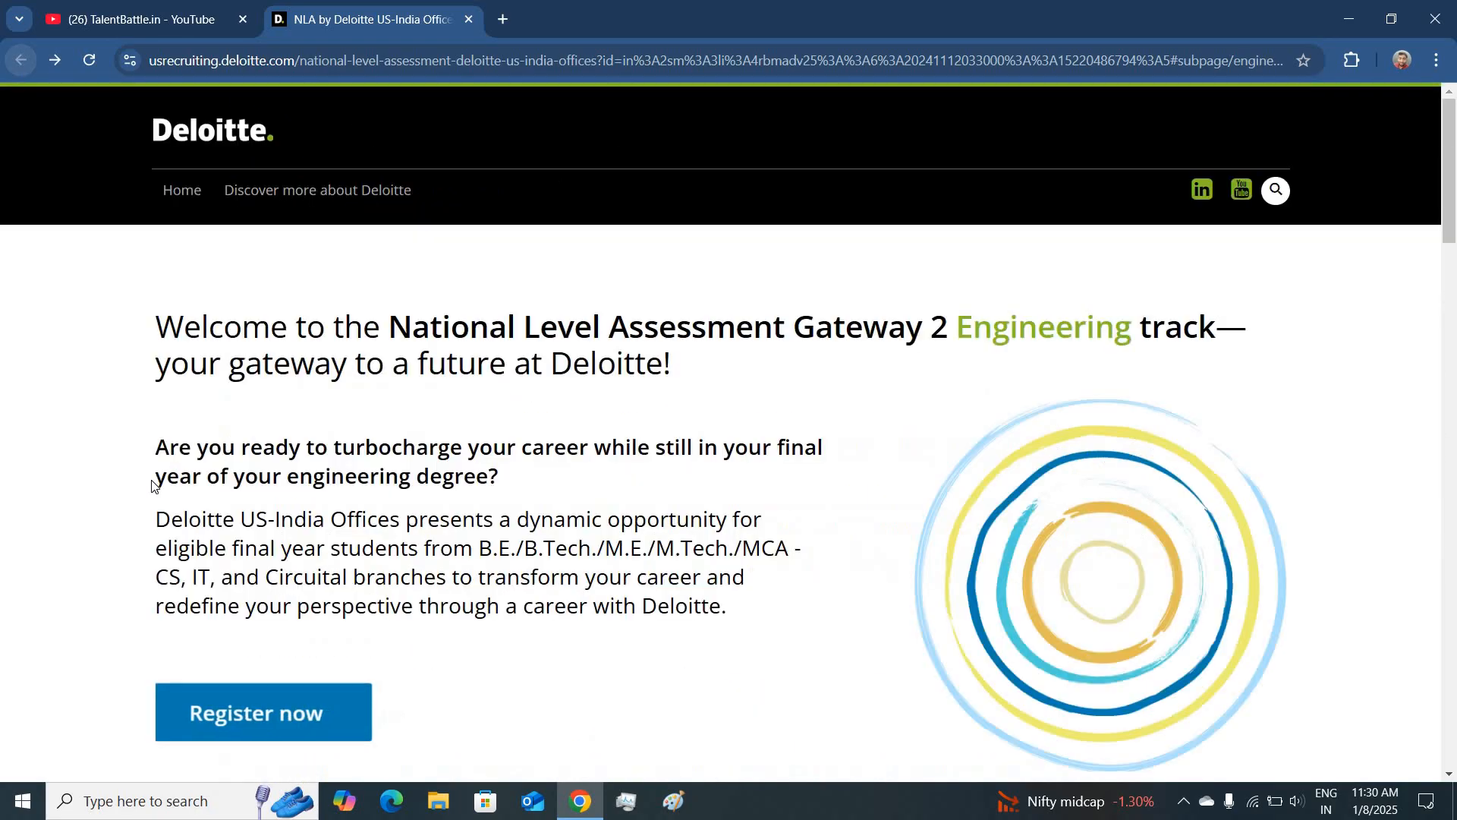
Scroll the Test Anatomy PDF to the 90-minute duration, 65 MCQs and 2 coding questions.
{"action": "scroll", "scroll_direction": "down", "scroll_amount": 3}
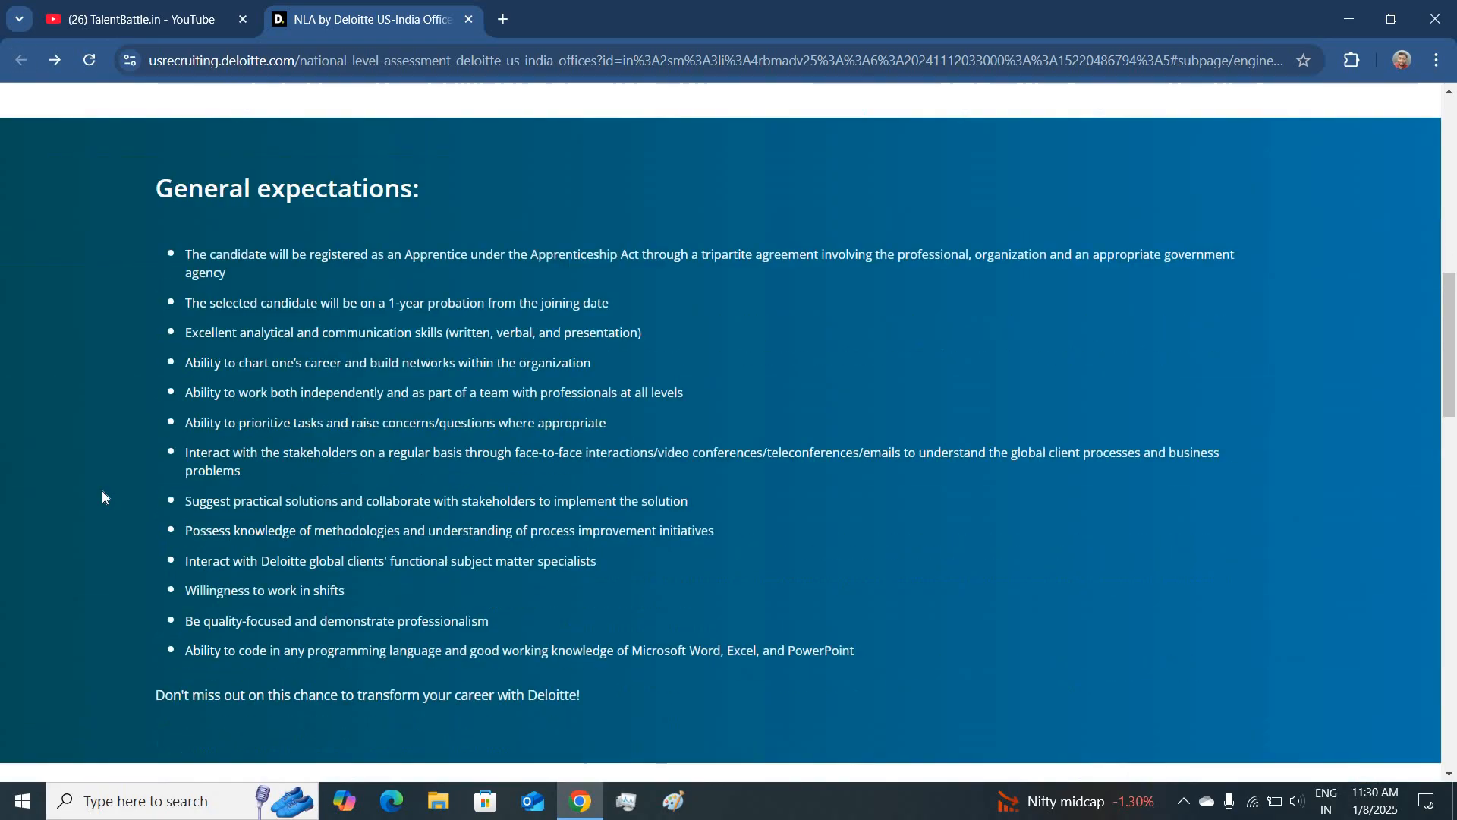
{"action": "scroll", "scroll_direction": "down", "scroll_amount": 3}
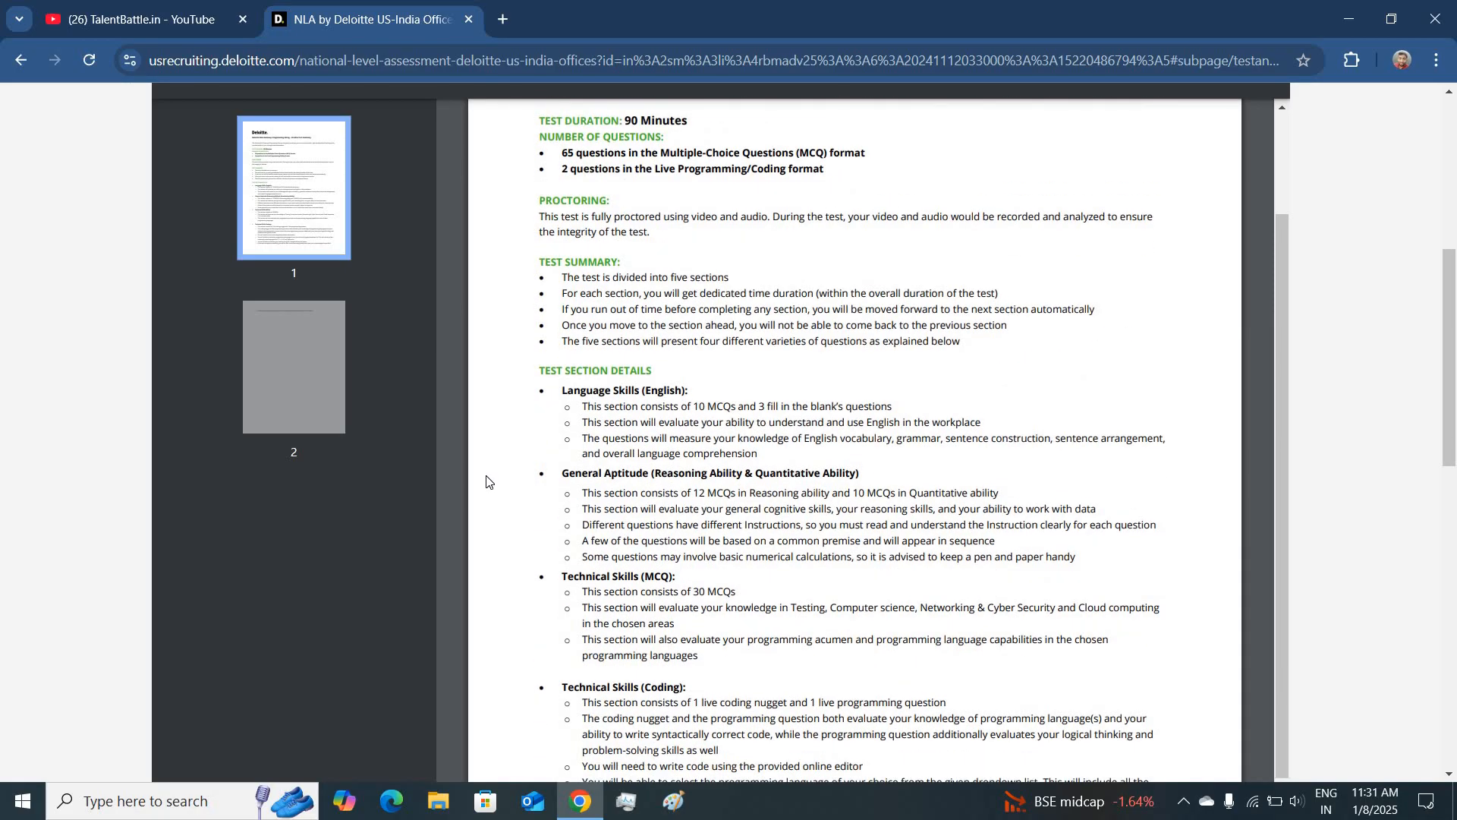
Review the Technical Skills (Coding) section and highlight the supported coding languages.
{"action": "scroll", "scroll_direction": "up", "scroll_amount": 3}
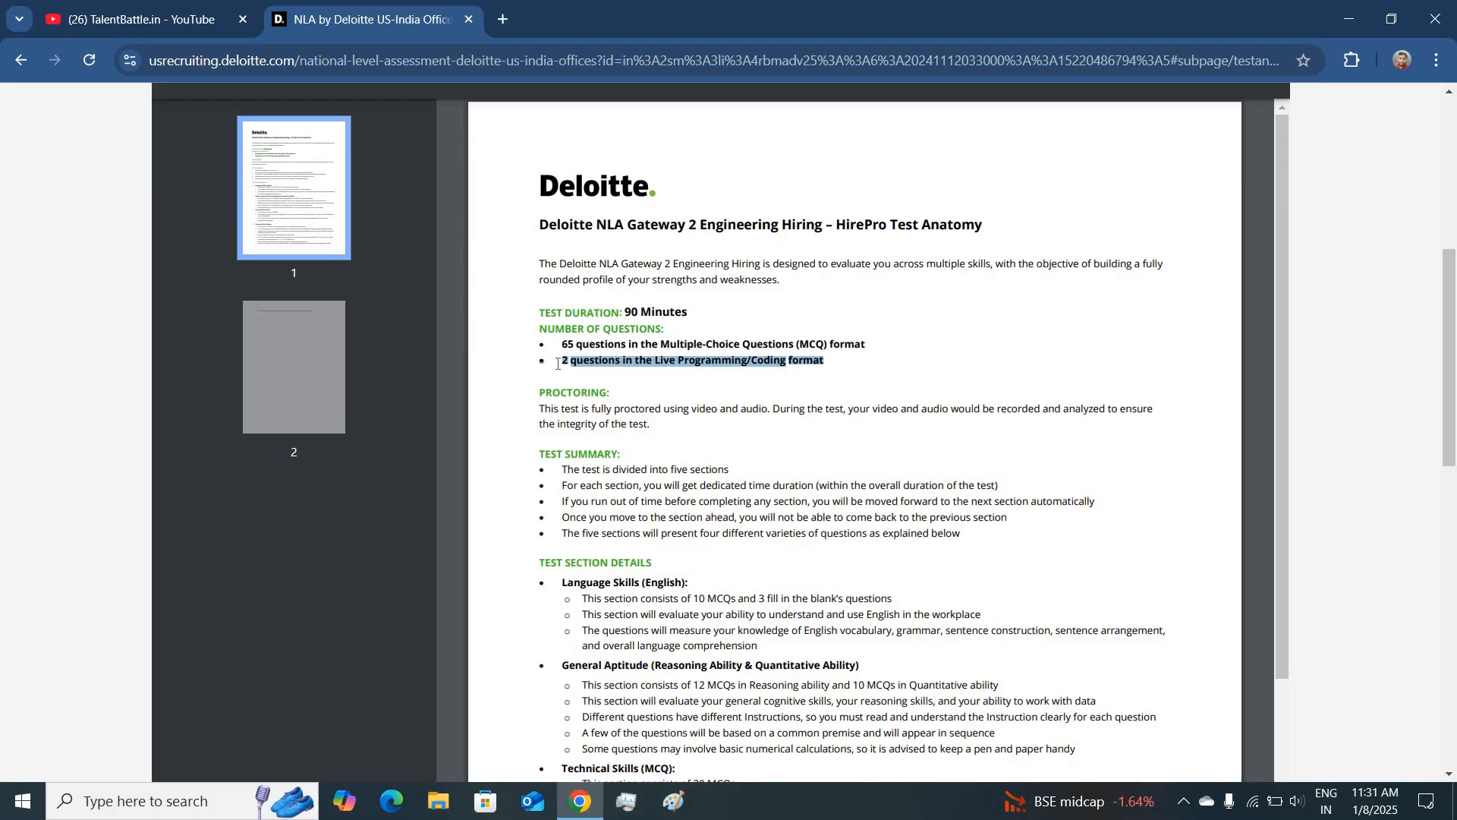
{"action": "scroll", "scroll_direction": "down", "scroll_amount": 3}
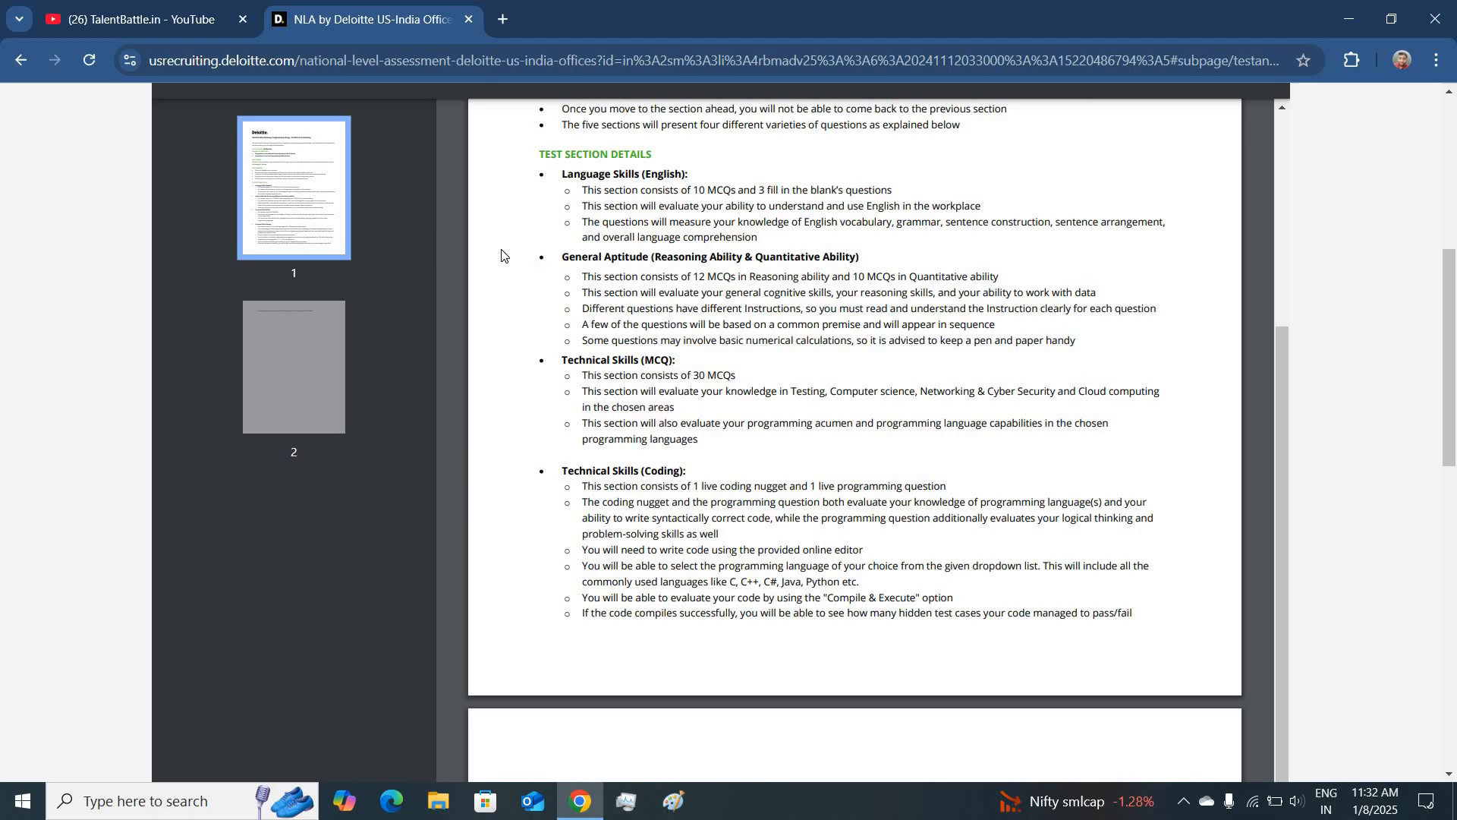
{"action": "mouse_move", "coordinate": [502, 265]}
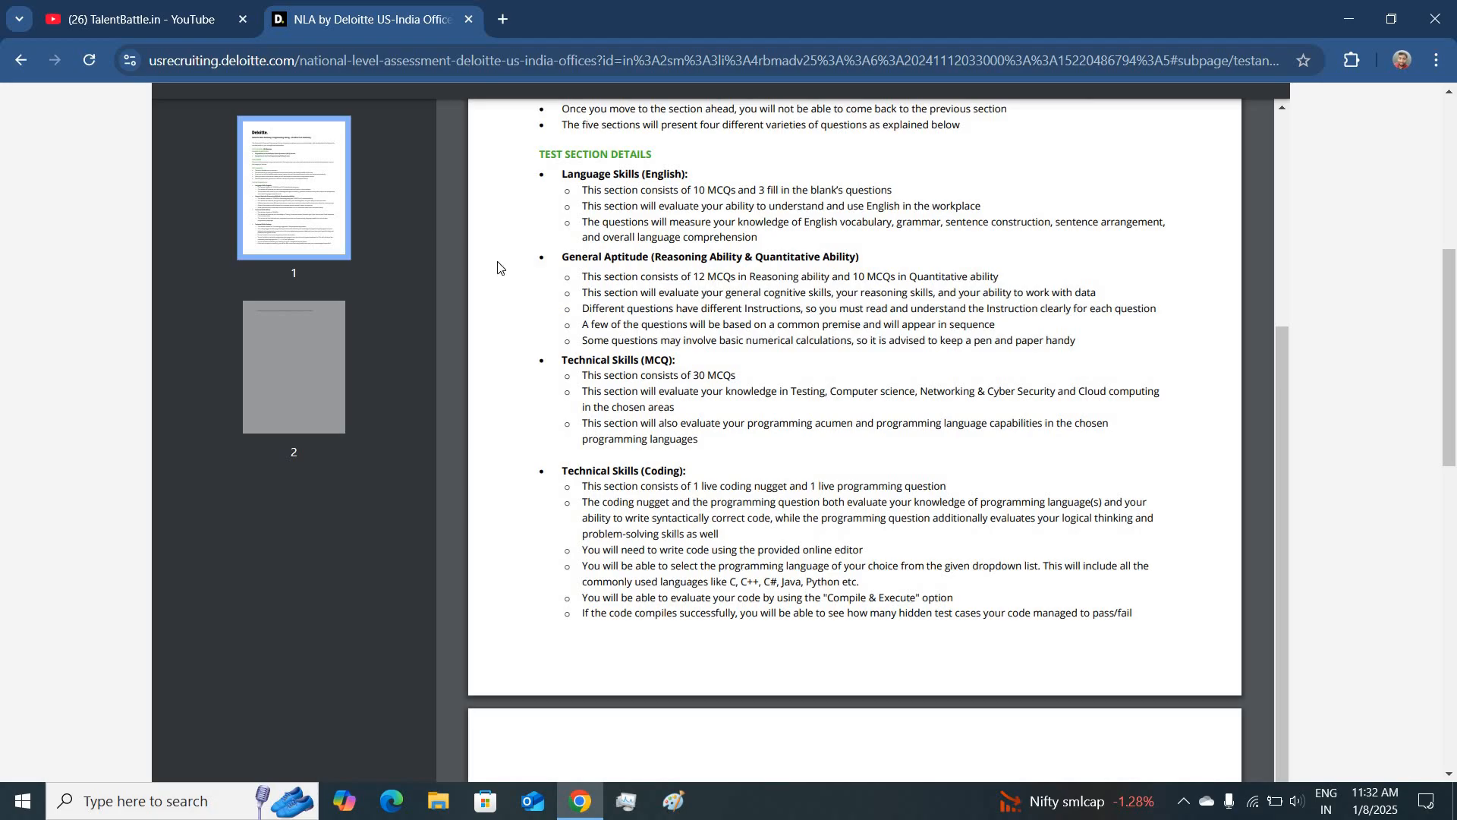
{"action": "mouse_move", "coordinate": [504, 373]}
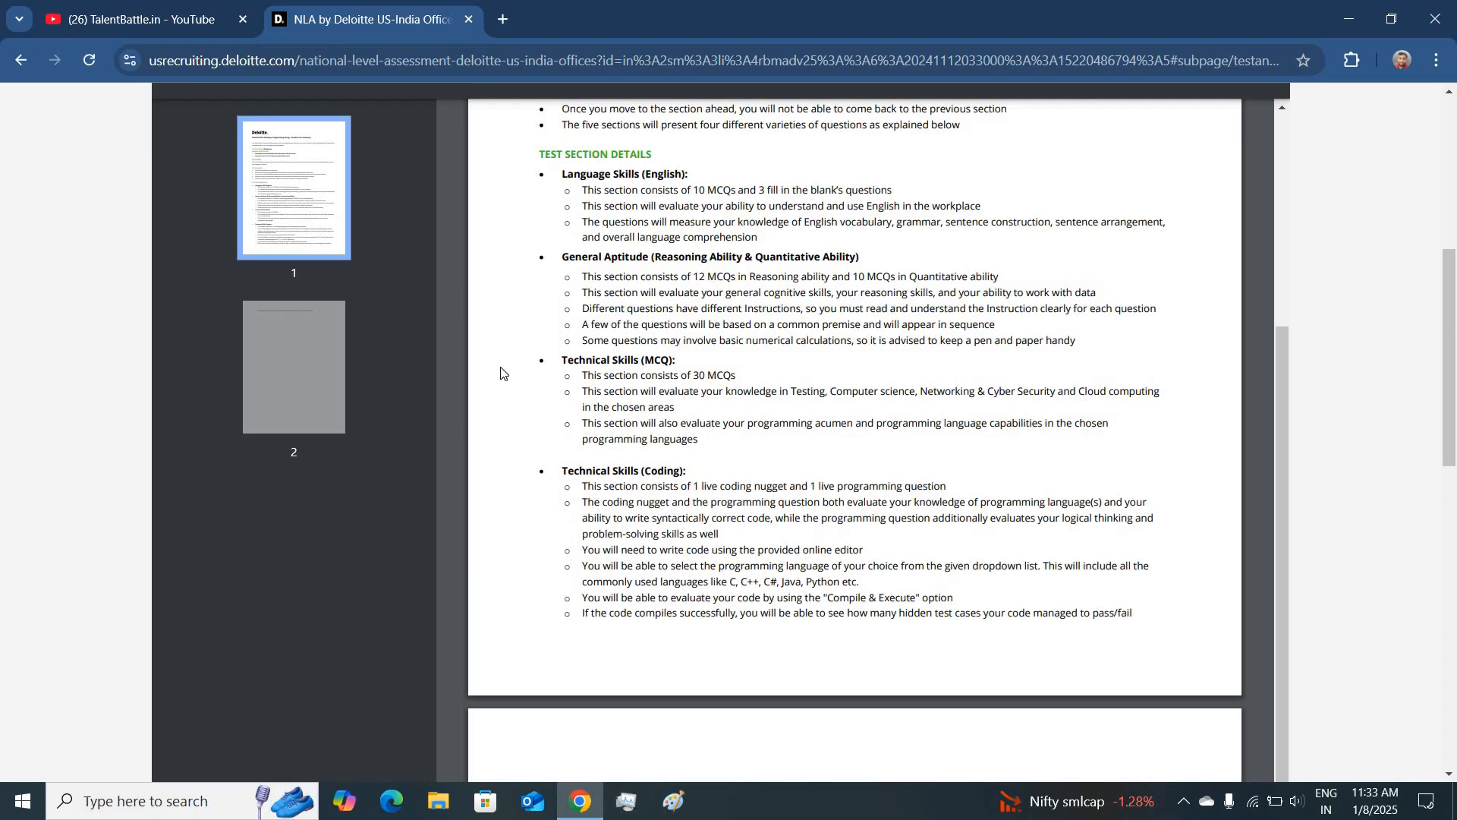
{"action": "mouse_move", "coordinate": [510, 482]}
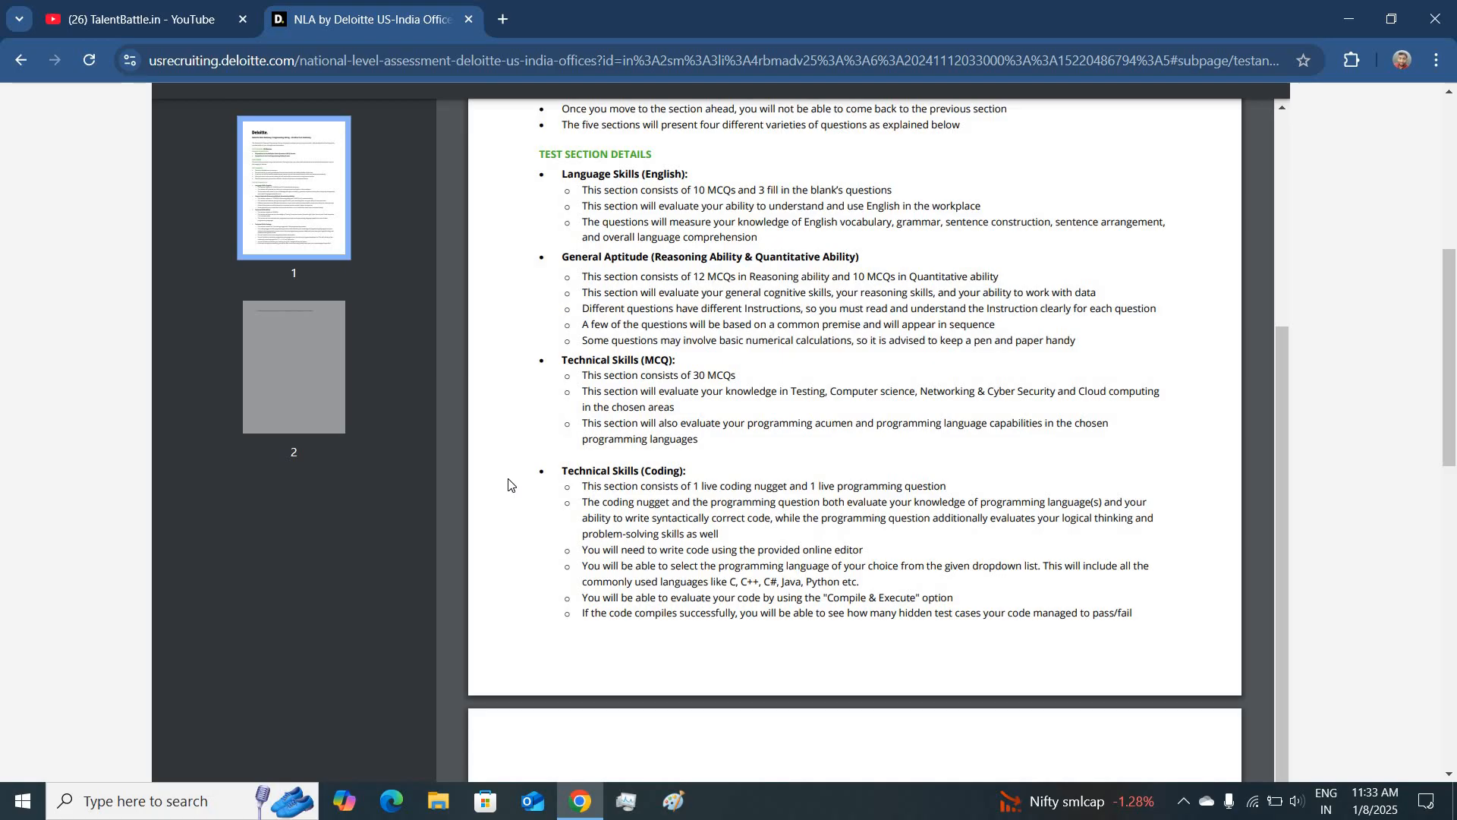
{"action": "scroll", "scroll_direction": "down", "scroll_amount": 3}
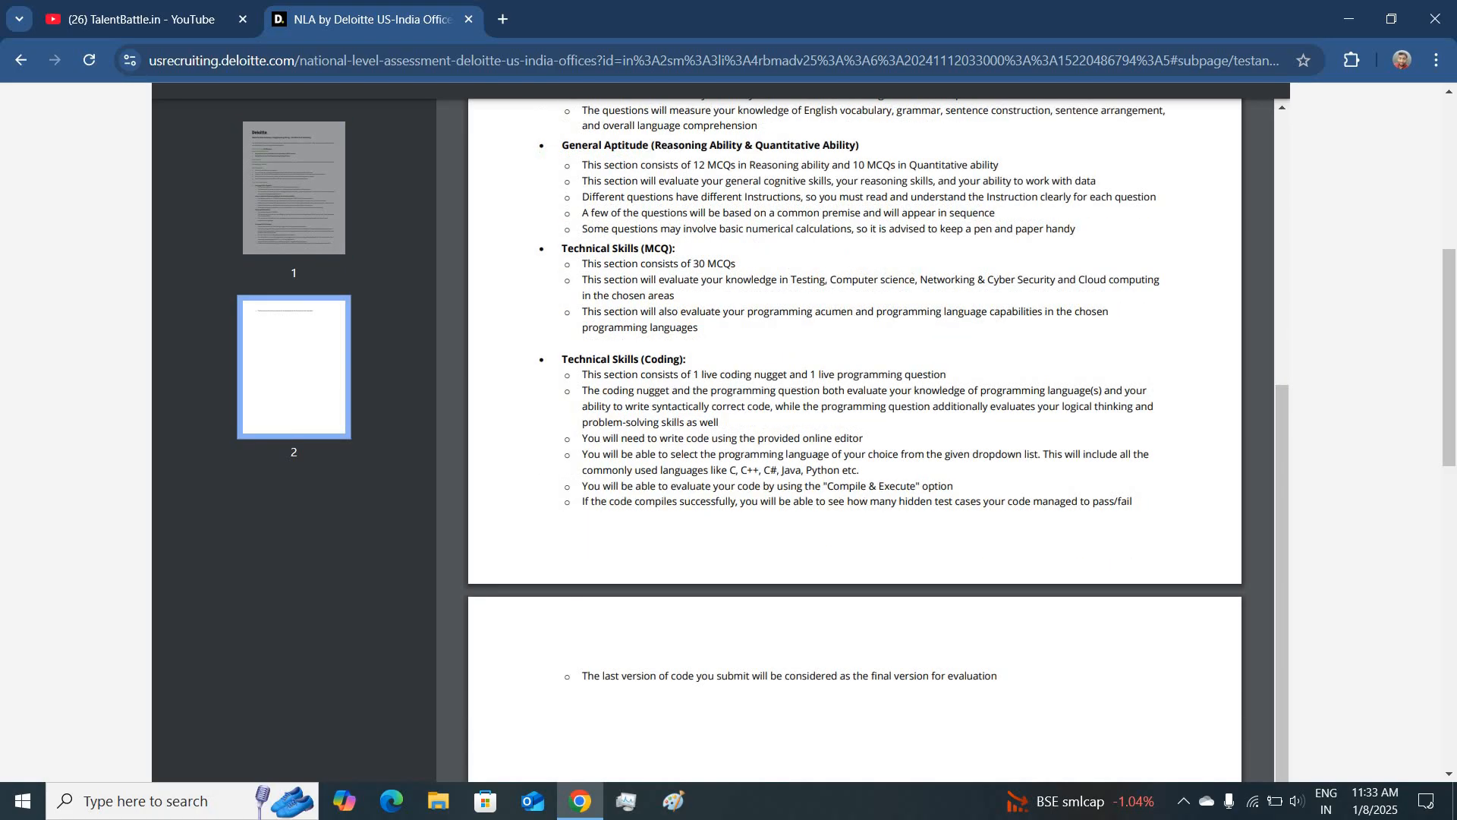
{"action": "left_click_drag", "start_coordinate": [582, 469], "coordinate": [836, 469]}
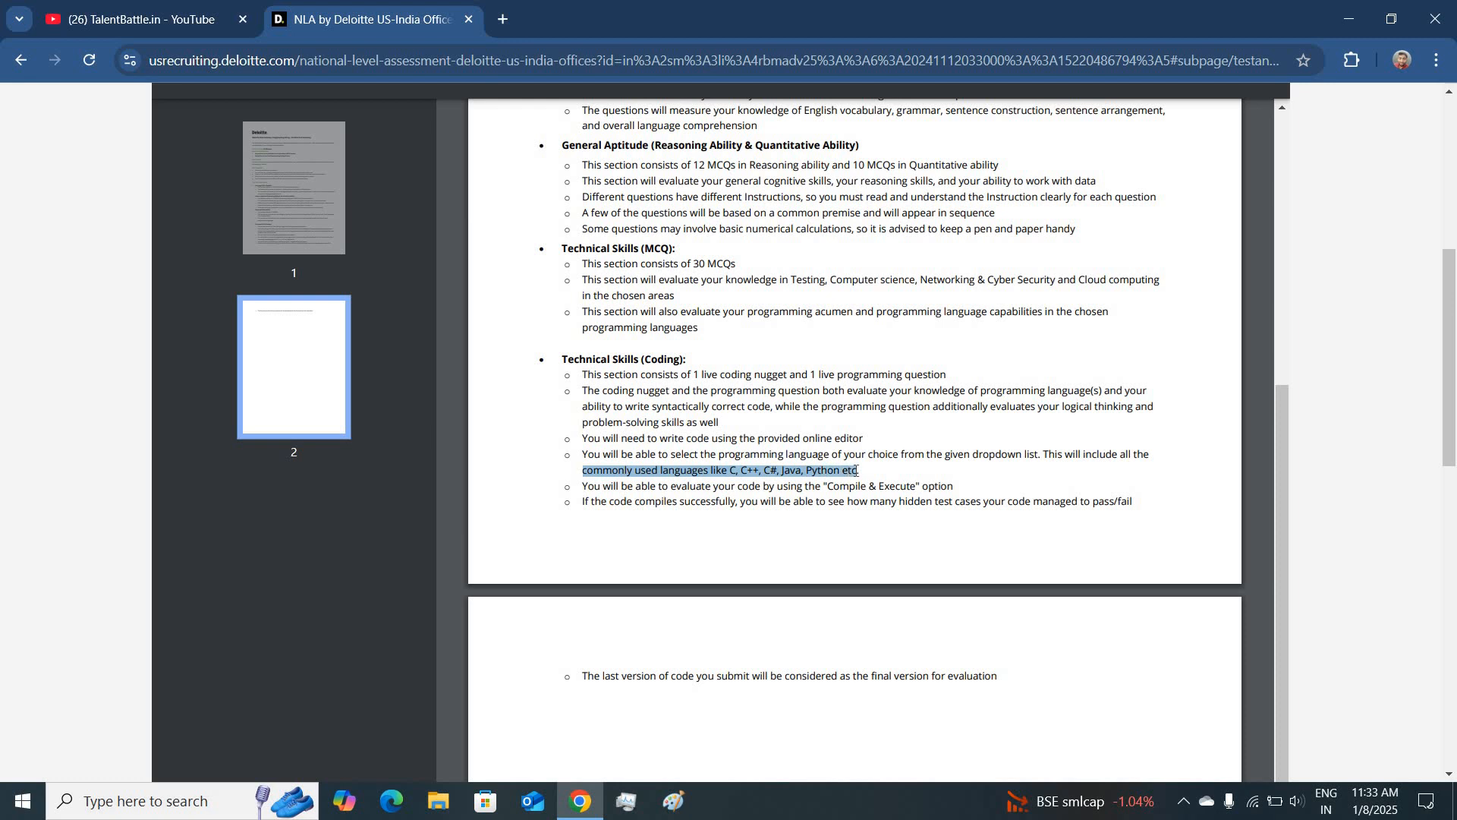
Scroll through the rest of the PDF back toward the Gateway 2 Engineering welcome page.
{"action": "scroll", "scroll_direction": "down", "scroll_amount": 3}
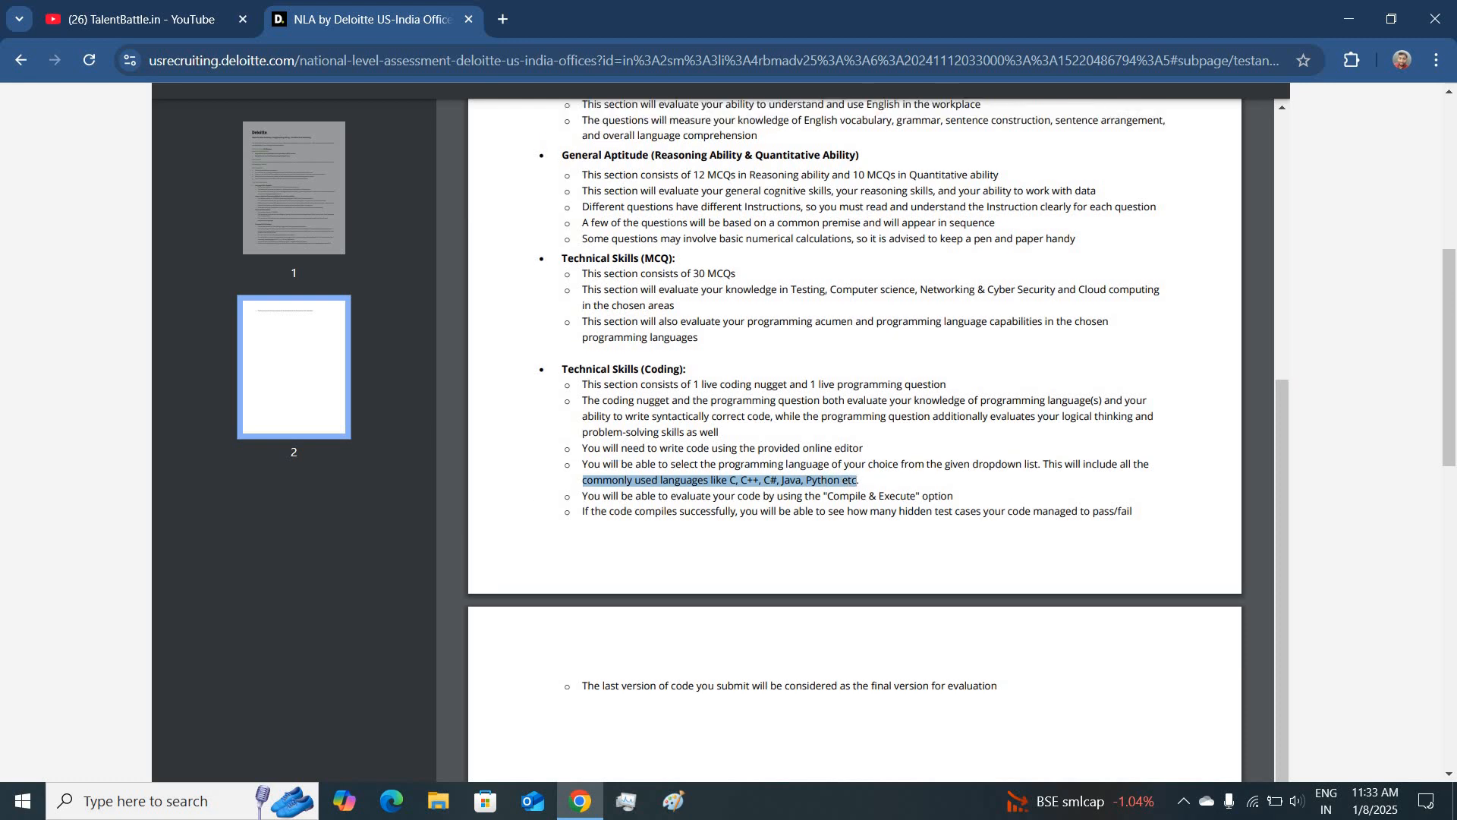
{"action": "scroll", "scroll_direction": "down", "scroll_amount": 3}
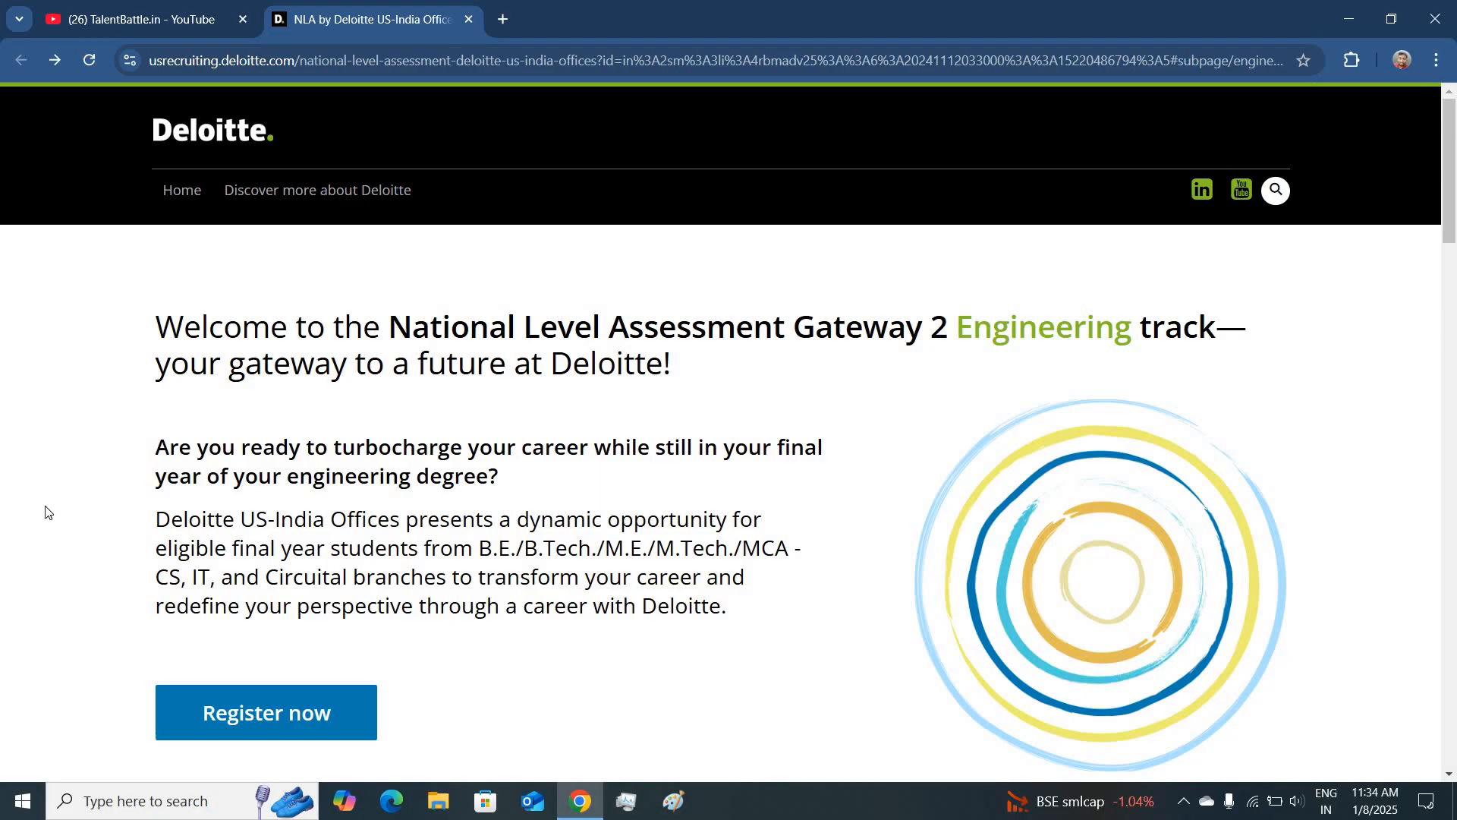
{"action": "scroll", "scroll_direction": "down", "scroll_amount": 3}
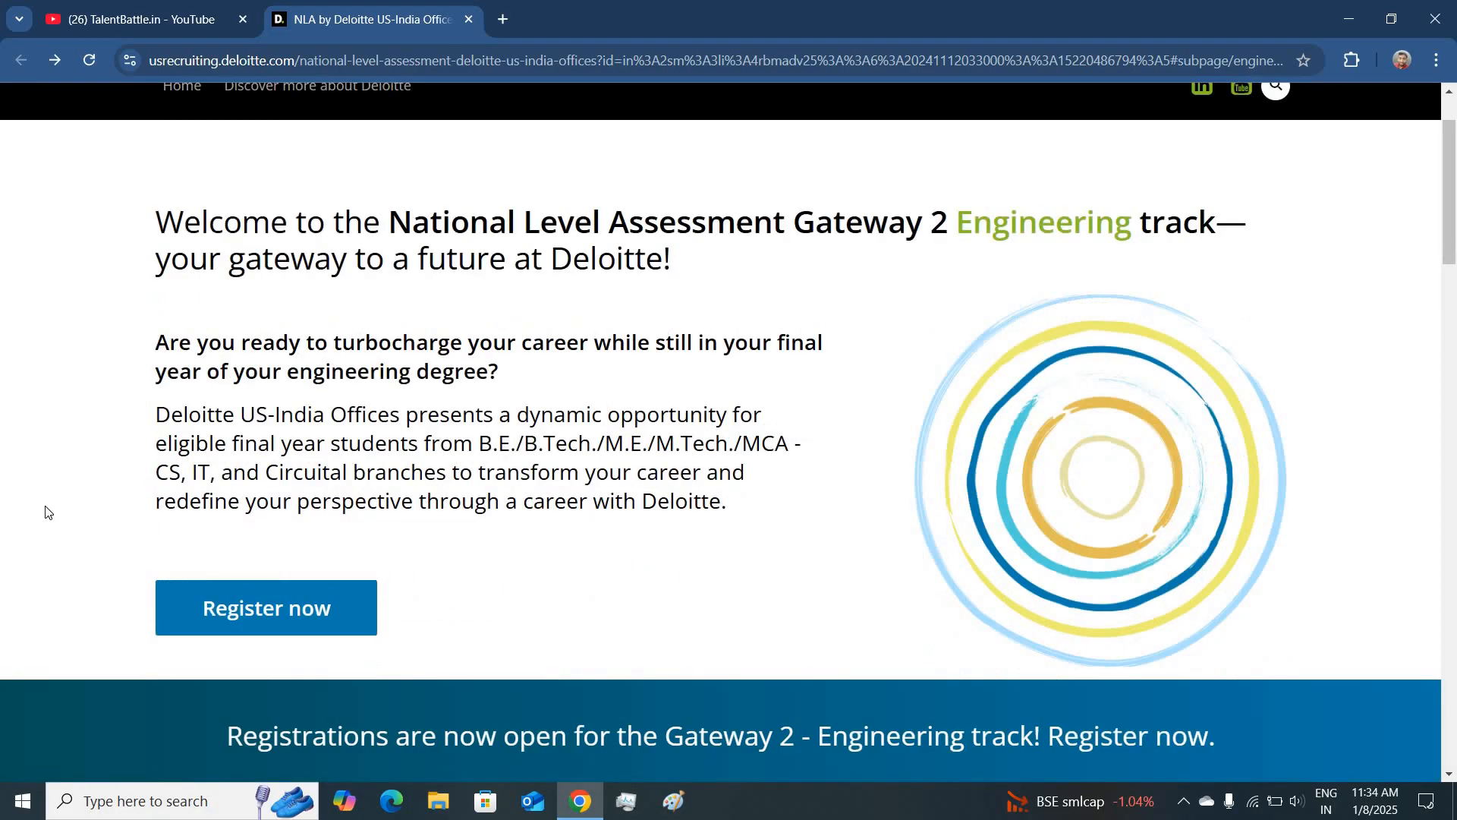
{"action": "scroll", "scroll_direction": "up", "scroll_amount": 3}
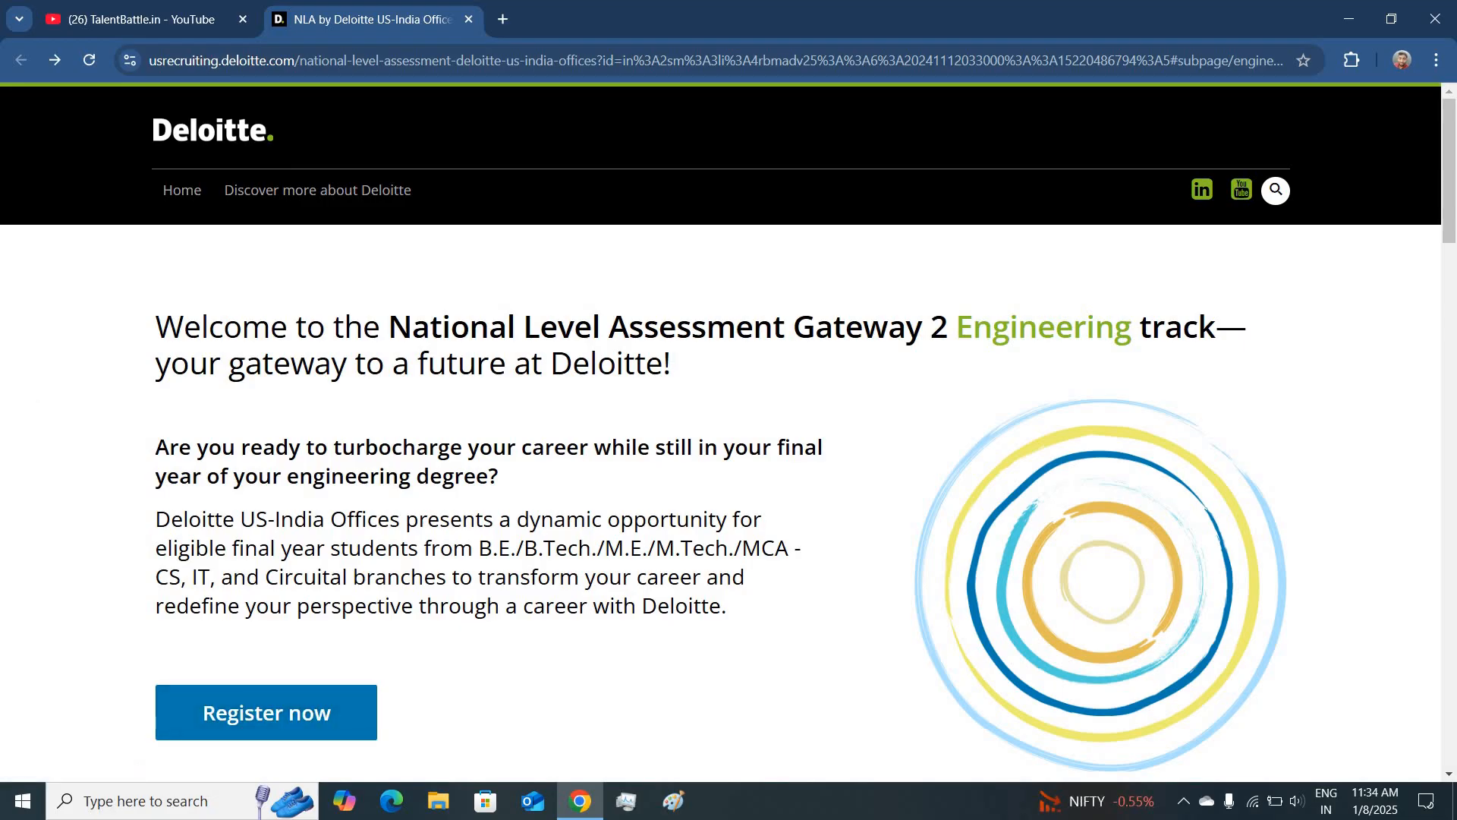
{"action": "mouse_move", "coordinate": [92, 330]}
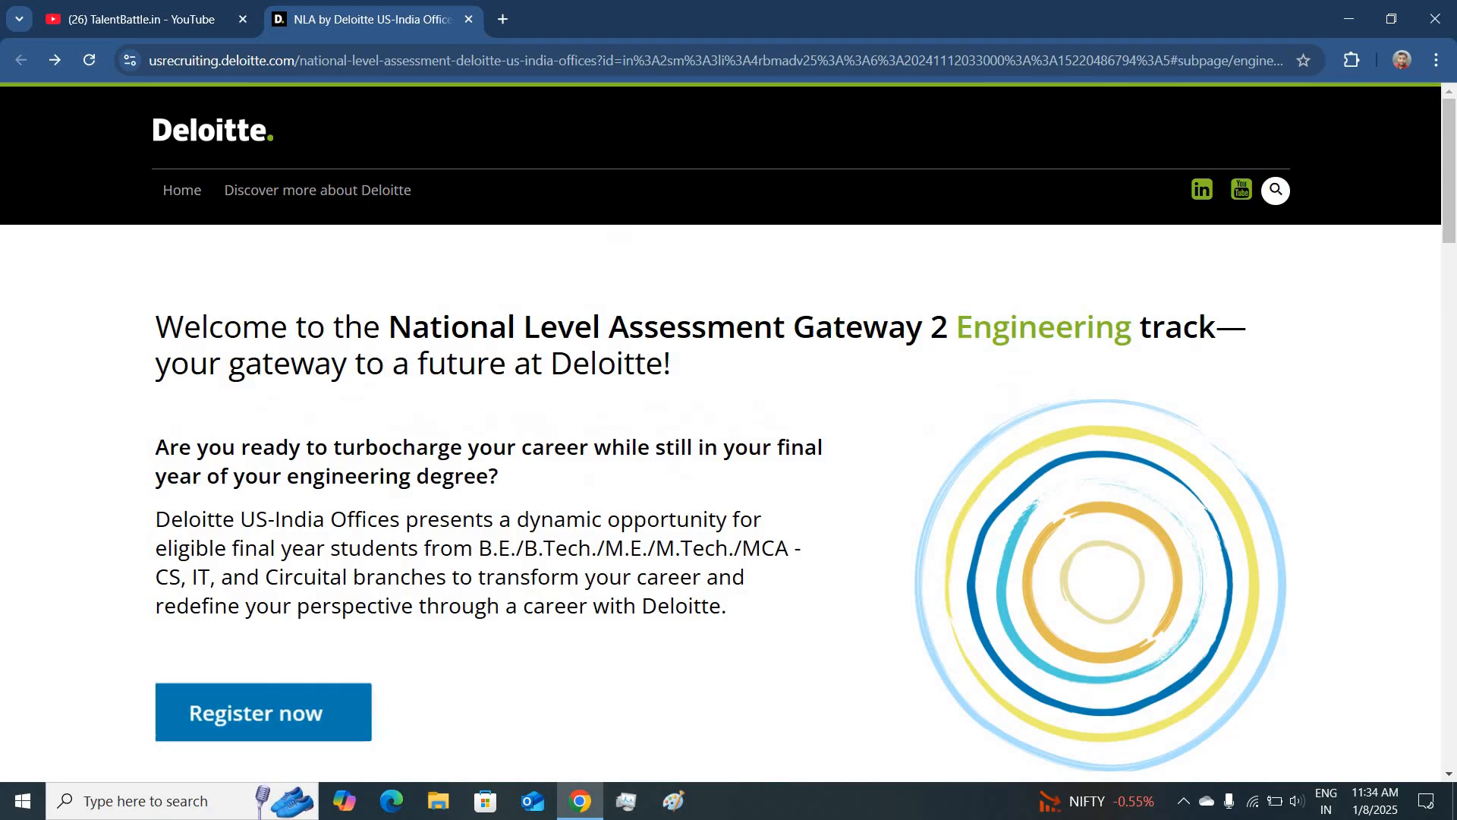
{"action": "scroll", "scroll_direction": "down", "scroll_amount": 3}
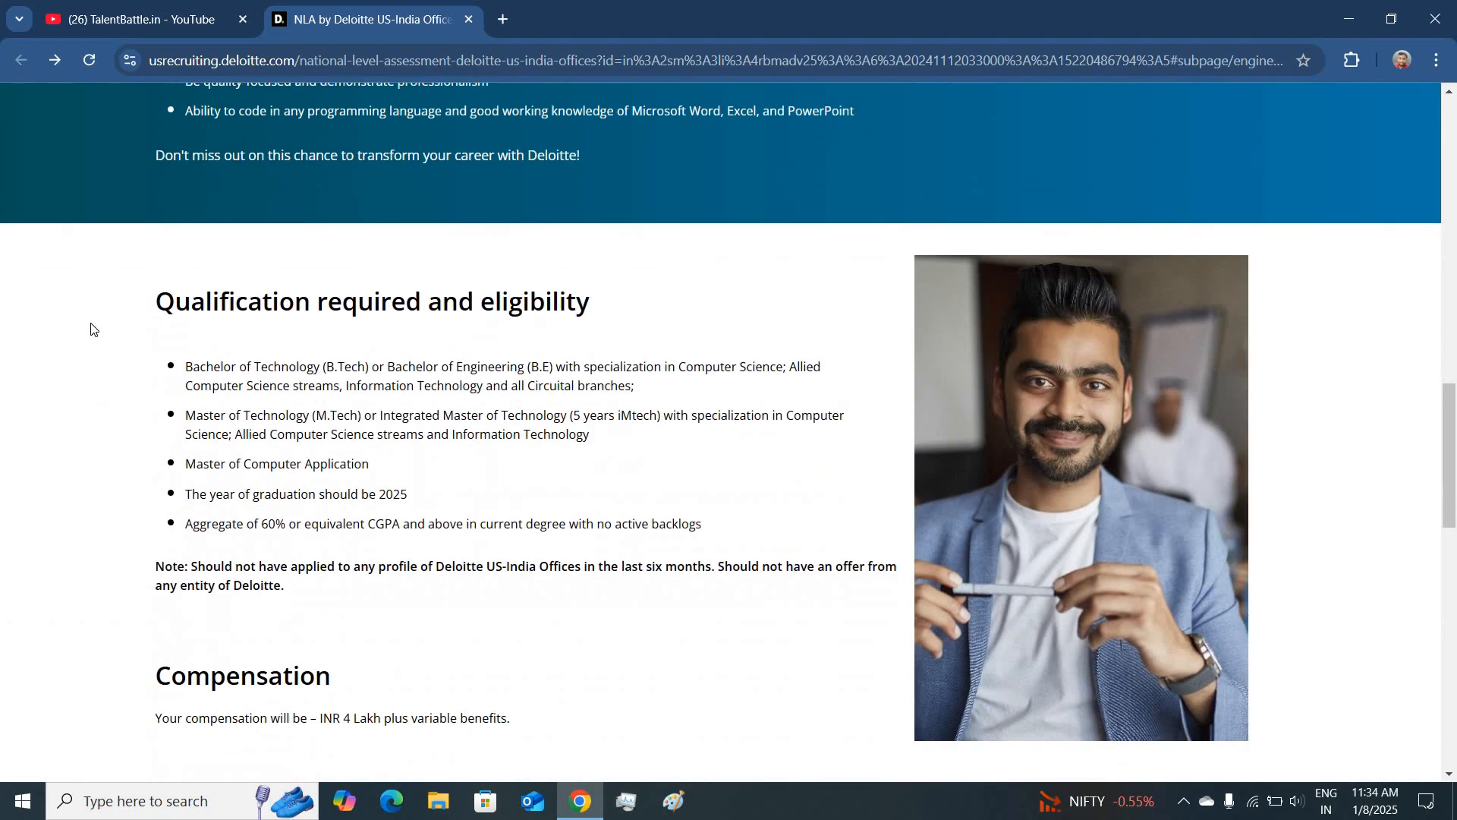
{"action": "scroll", "scroll_direction": "down", "scroll_amount": 3}
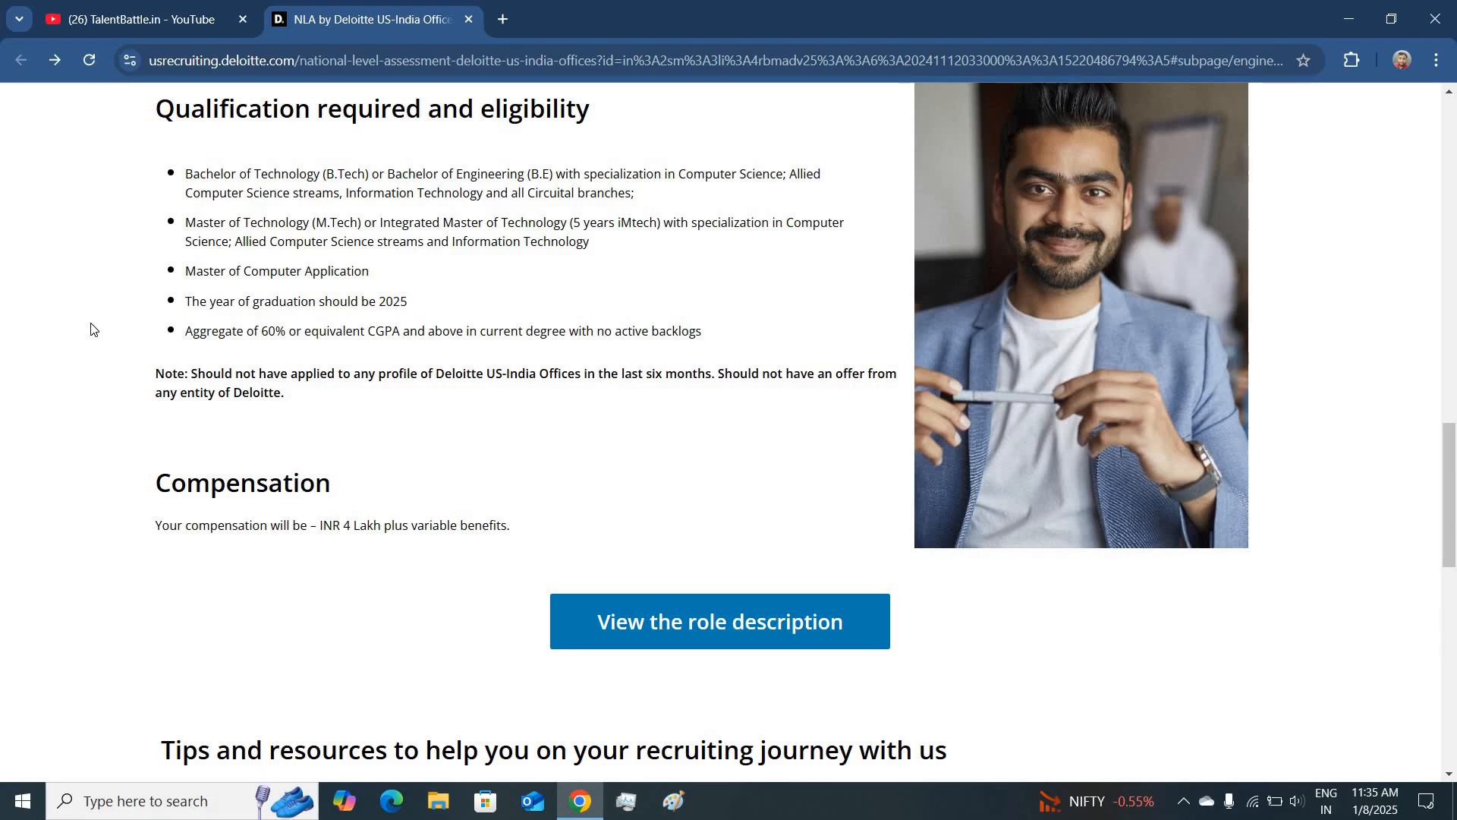
{"action": "mouse_move", "coordinate": [137, 534]}
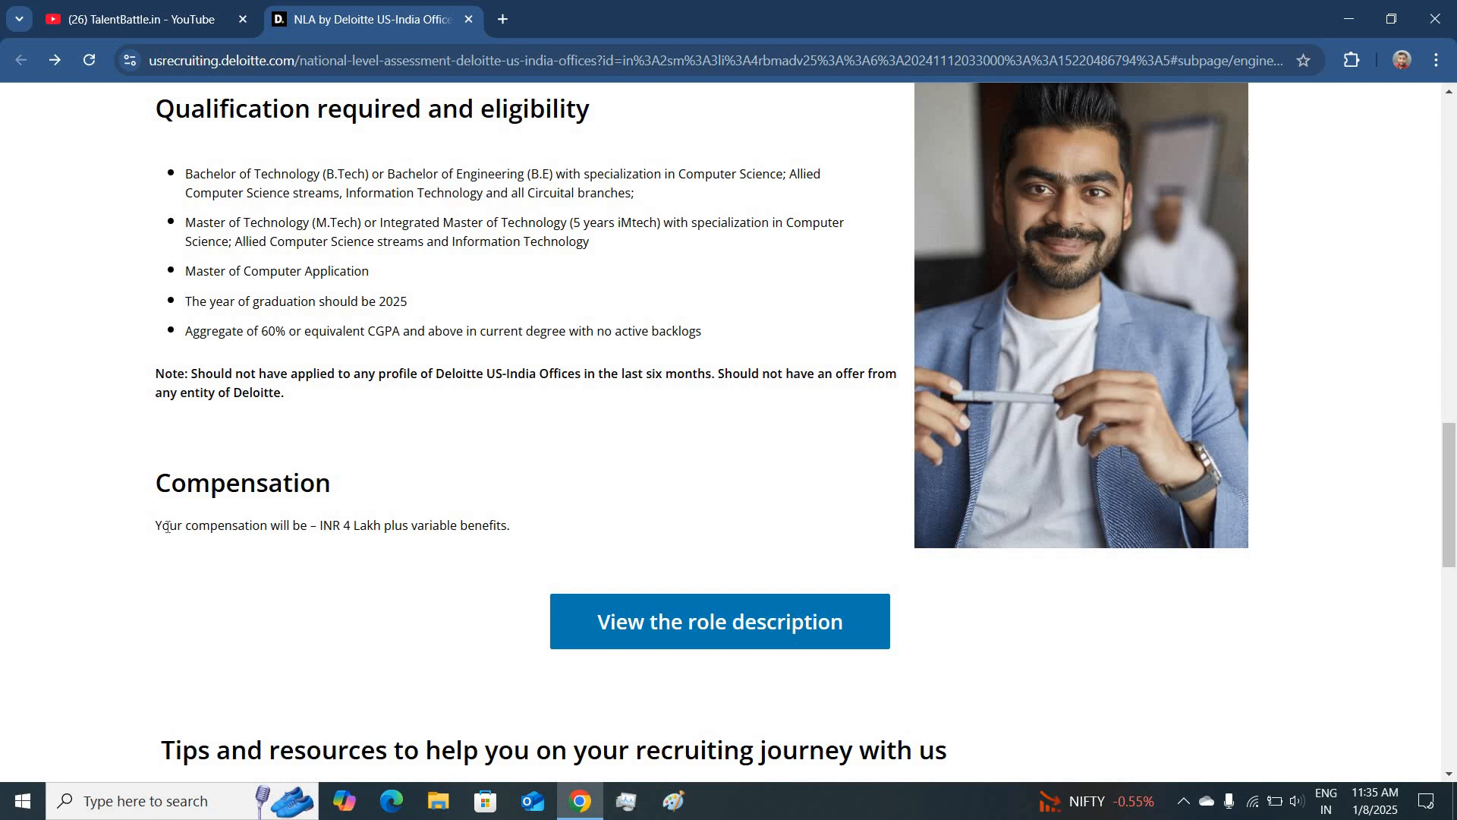
{"action": "triple_click", "coordinate": [332, 525]}
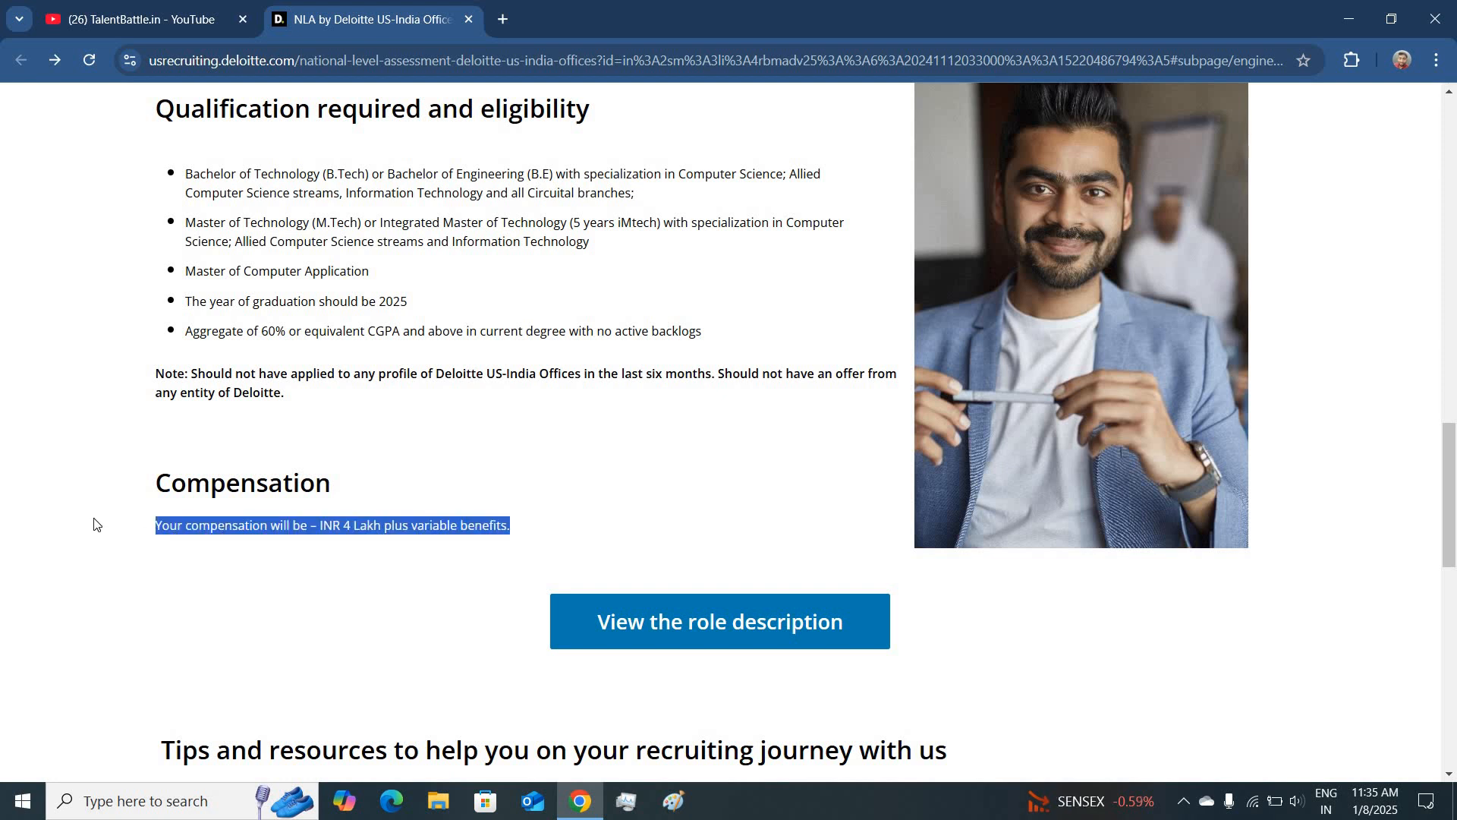
{"action": "scroll", "scroll_direction": "down", "scroll_amount": 3}
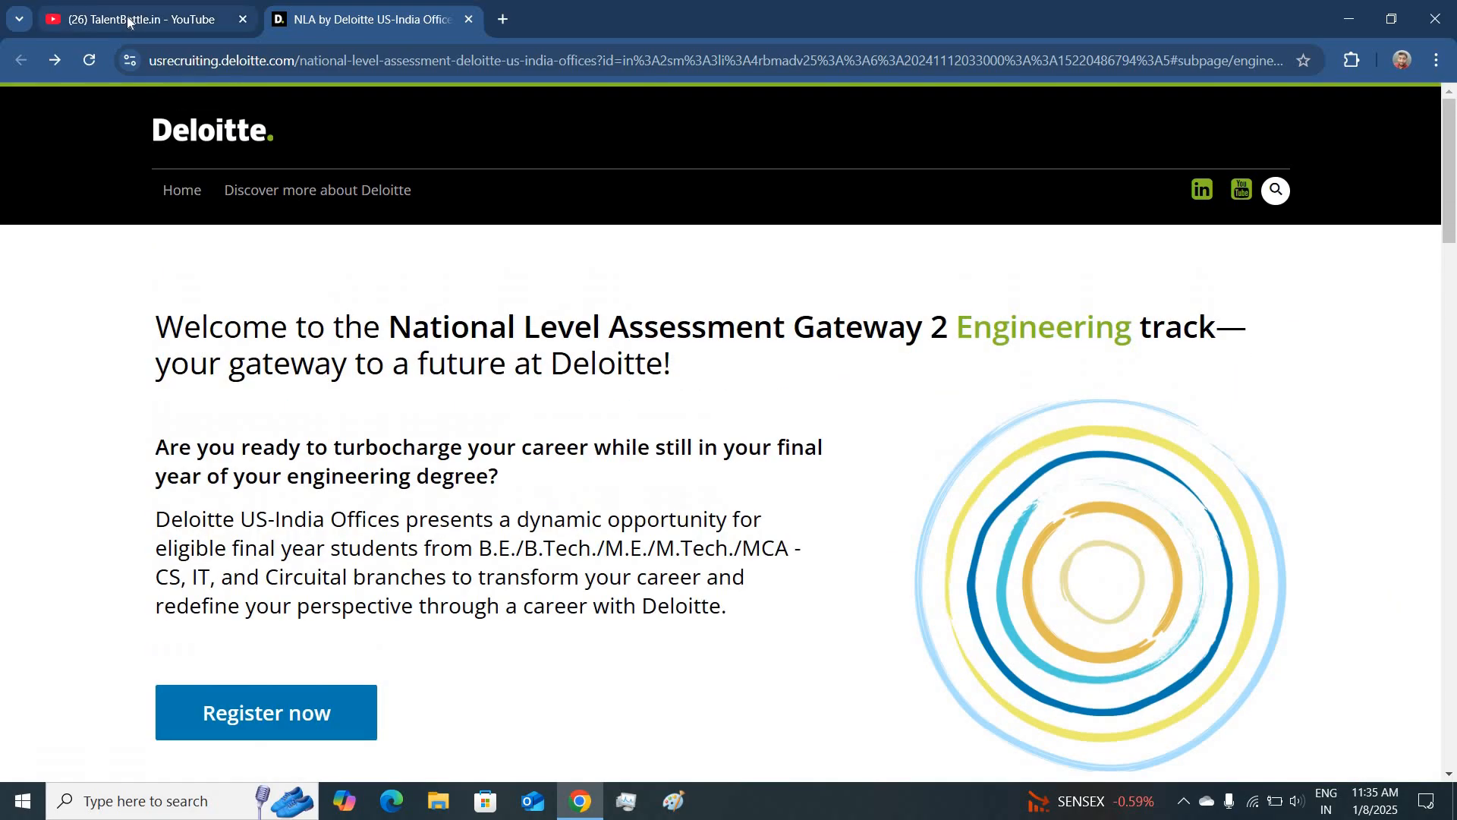
Return to the TalentBattle.in YouTube channel's Videos page.
{"action": "left_click", "coordinate": [135, 18]}
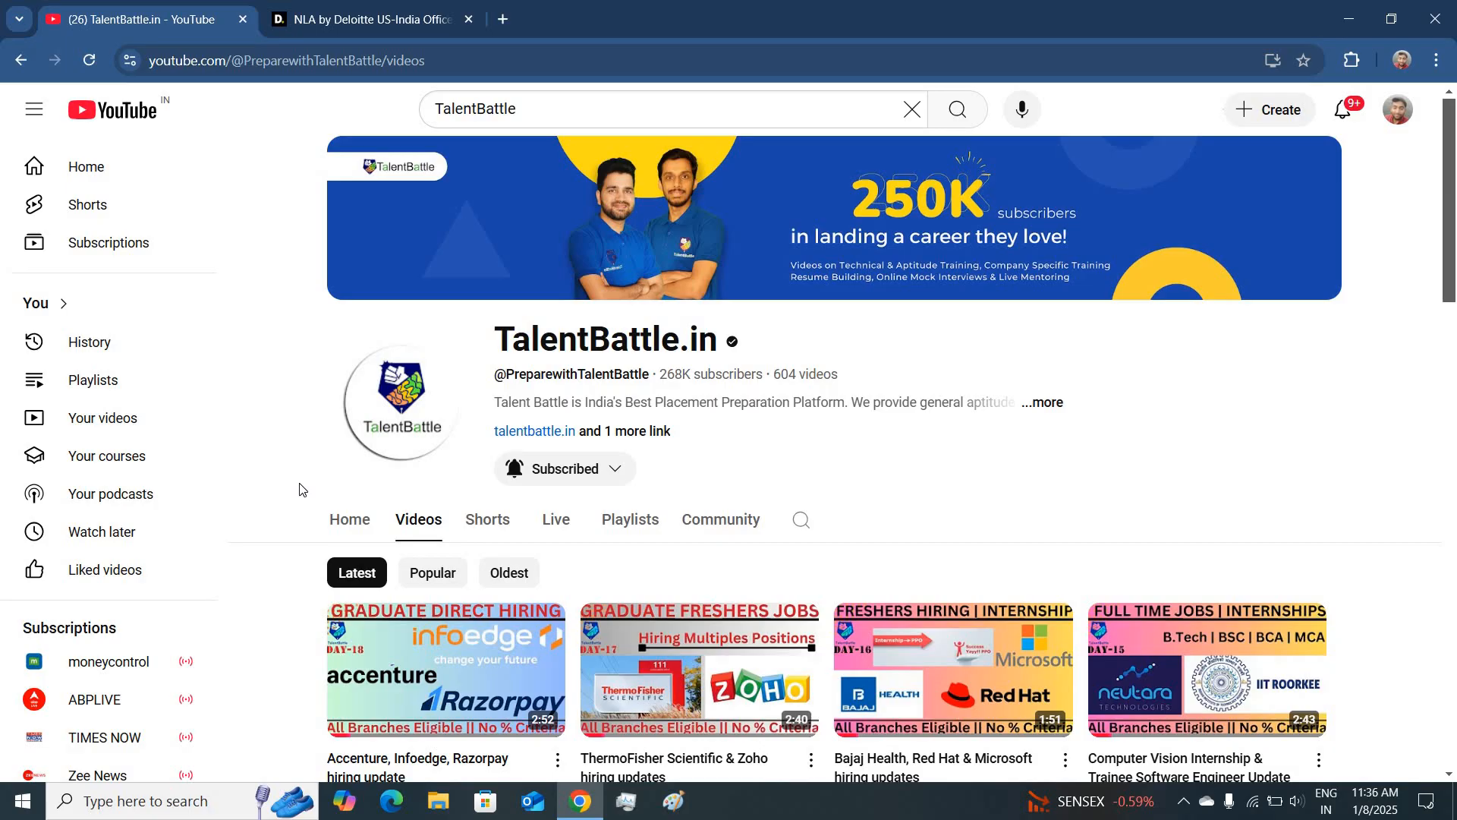
{"action": "scroll", "scroll_direction": "down", "scroll_amount": 3}
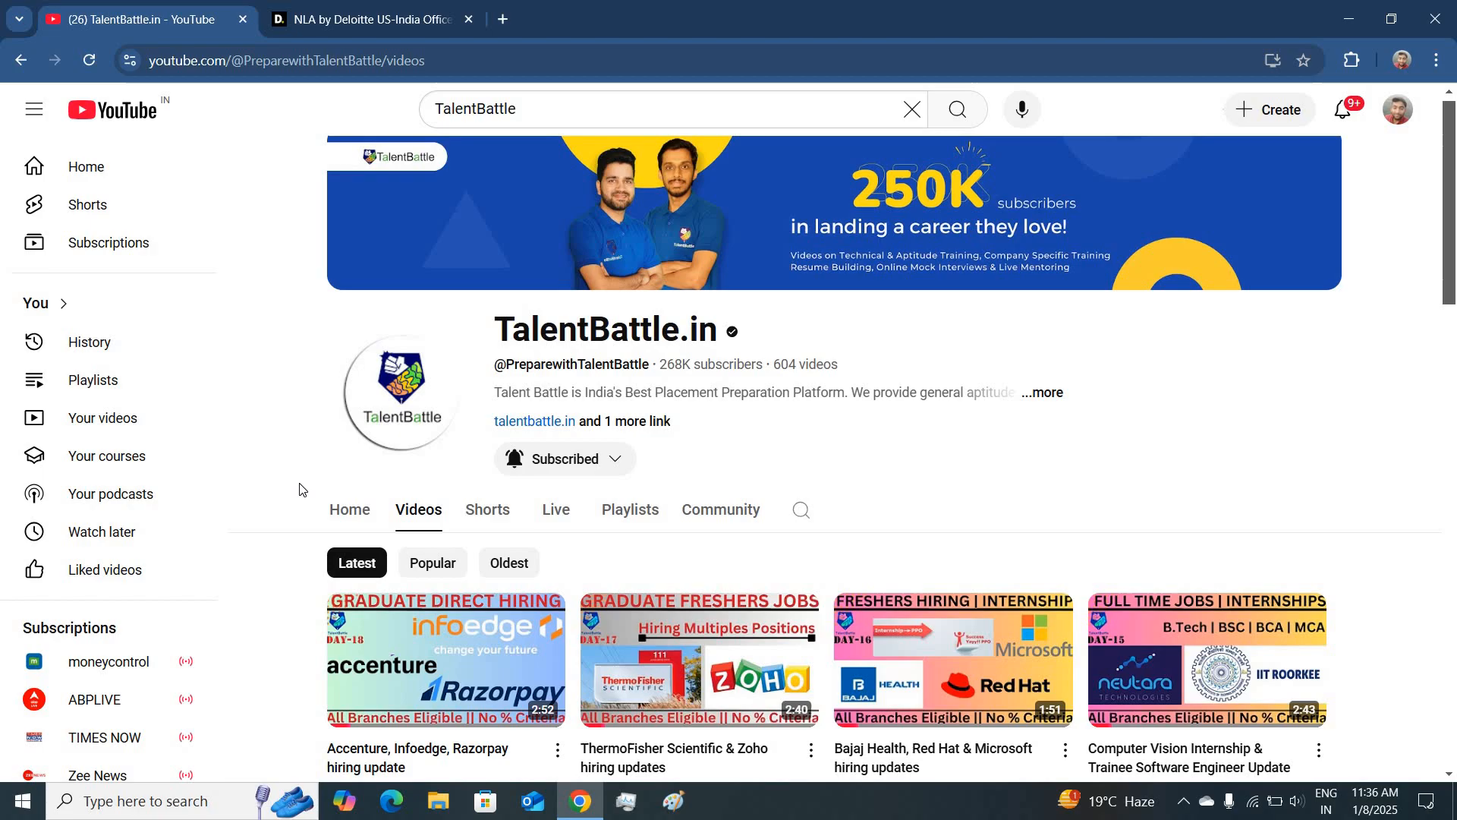